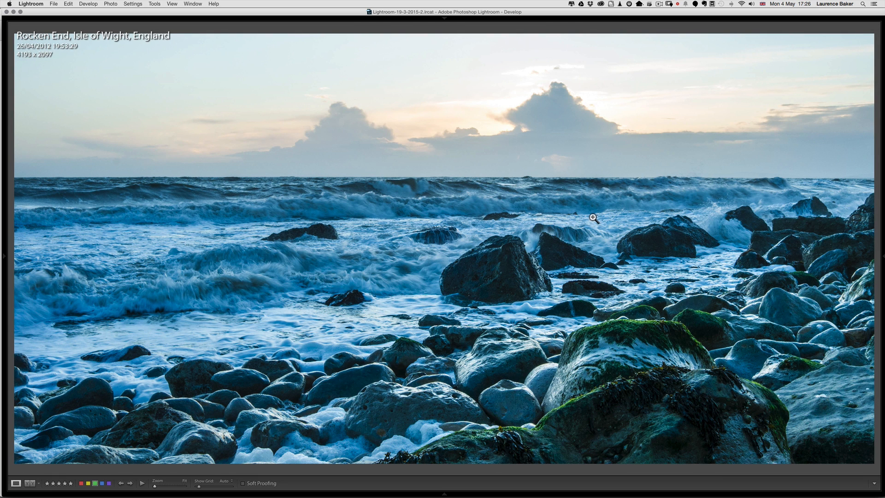
Bring the right-hand adjustment panels back with F8 beside the seascape photo.
key("f8")
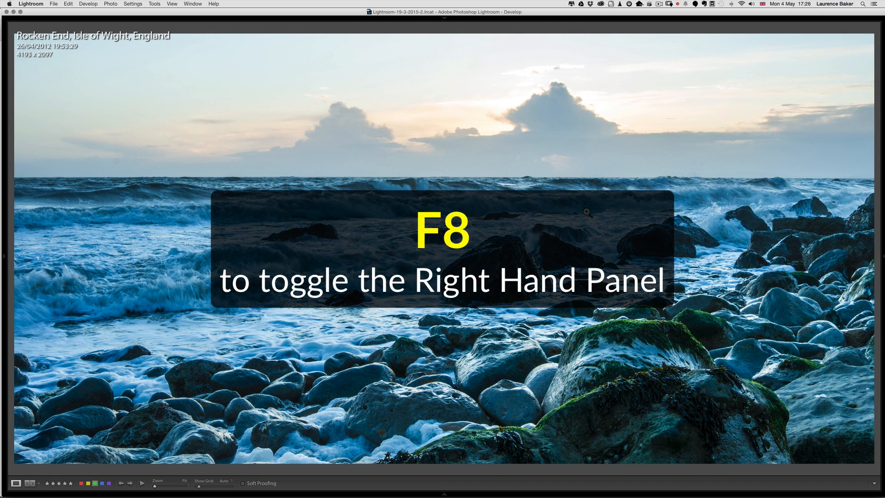
key("F8")
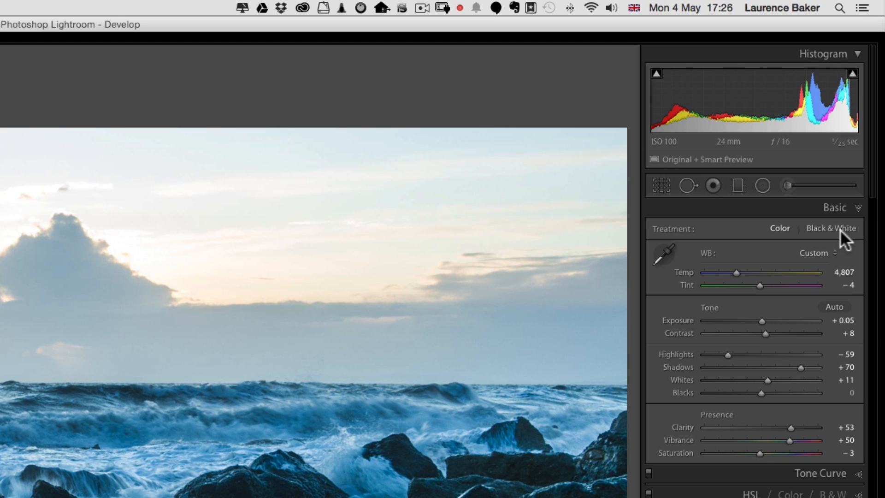
mouse_move(665, 442)
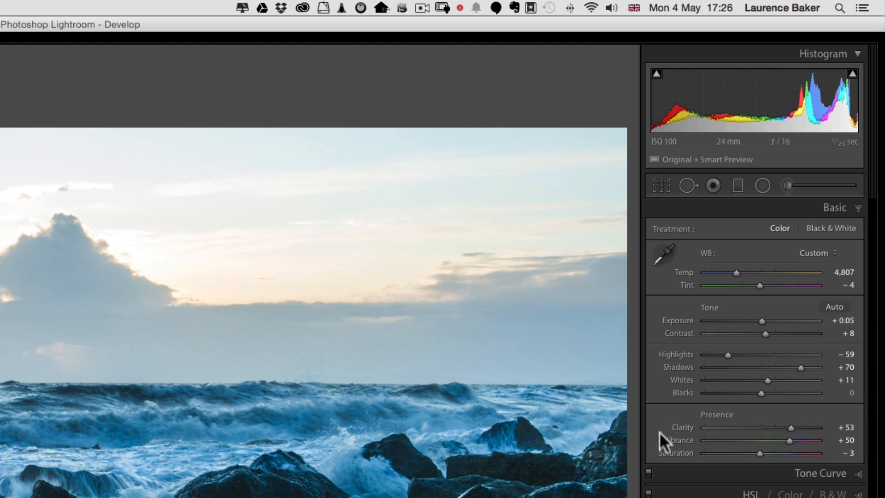
mouse_move(865, 310)
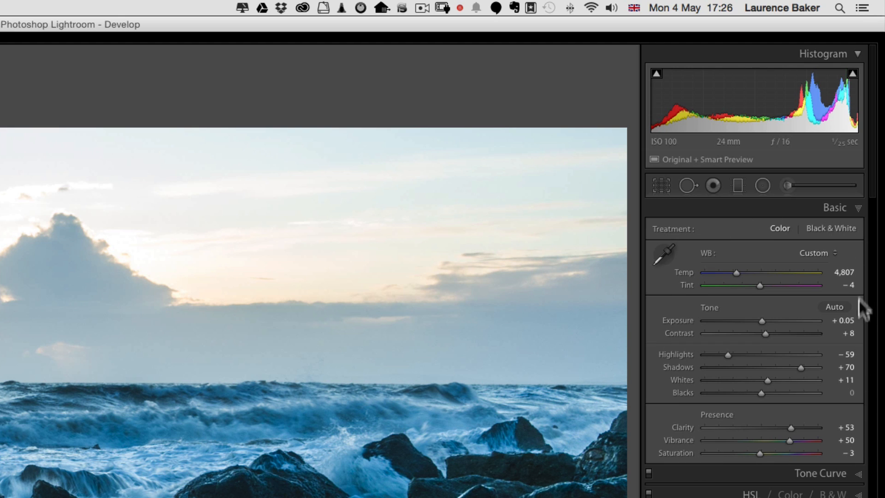
mouse_move(651, 336)
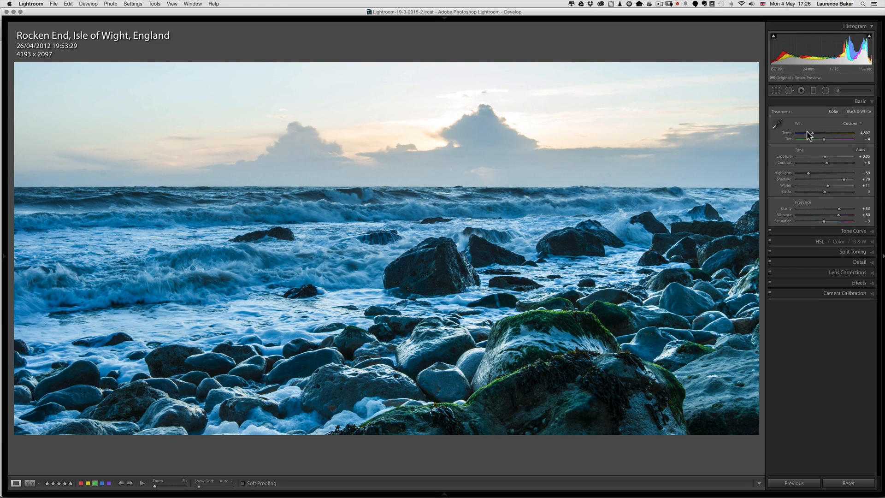
mouse_move(261, 5)
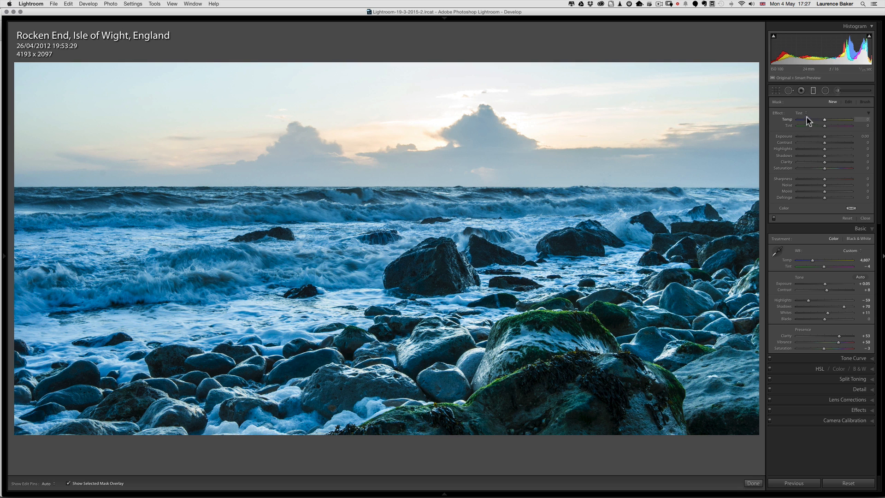
Zero out all the graduated filter's effect sliders via the Effect label, Shadows back to 0.
left_click(802, 112)
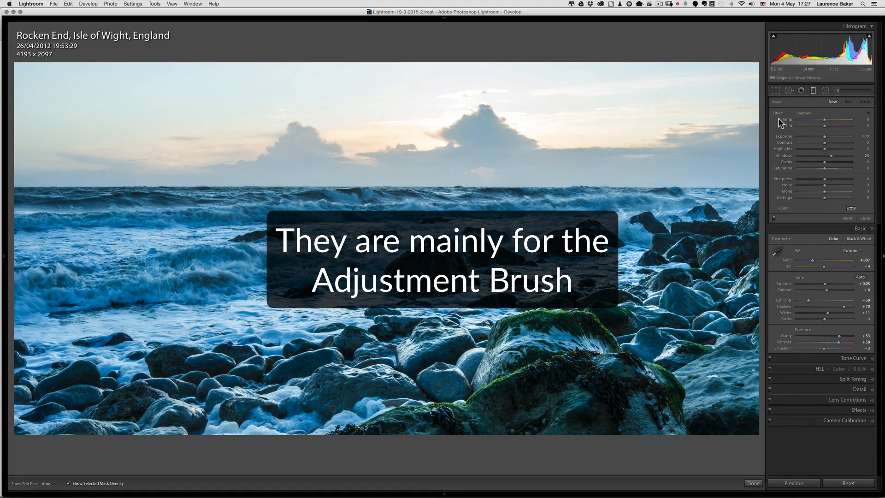
double_click(784, 112)
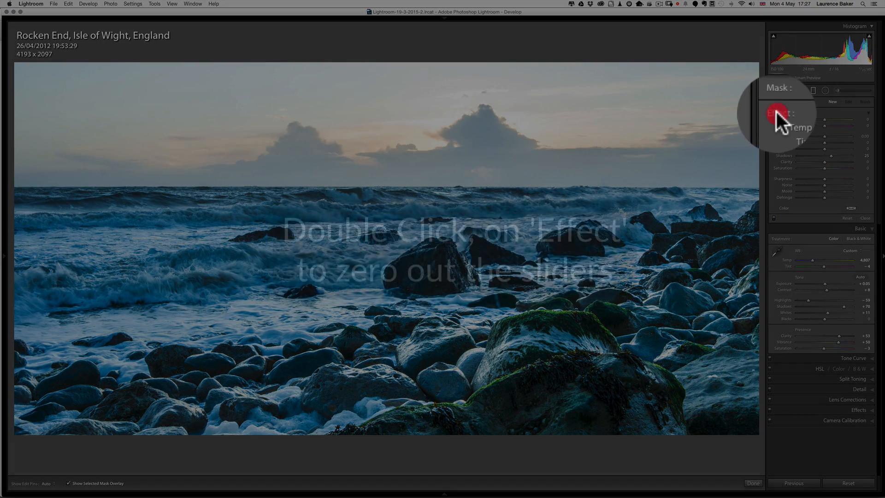
double_click(783, 112)
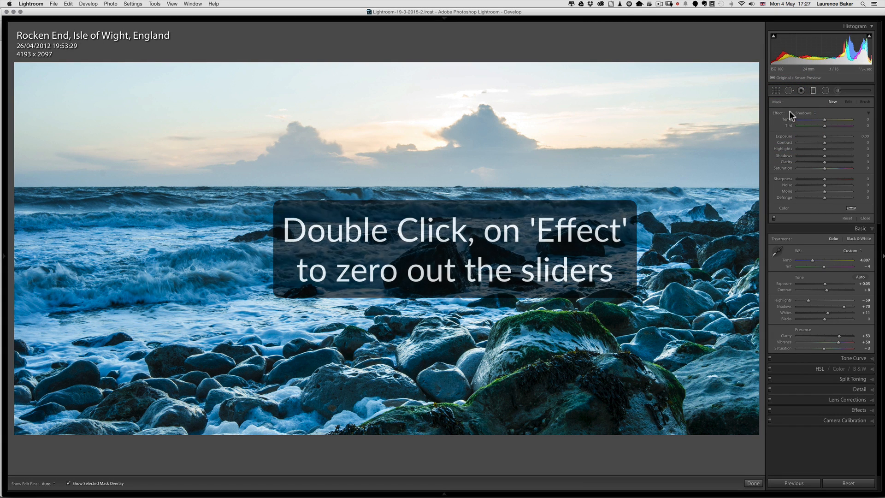
double_click(778, 112)
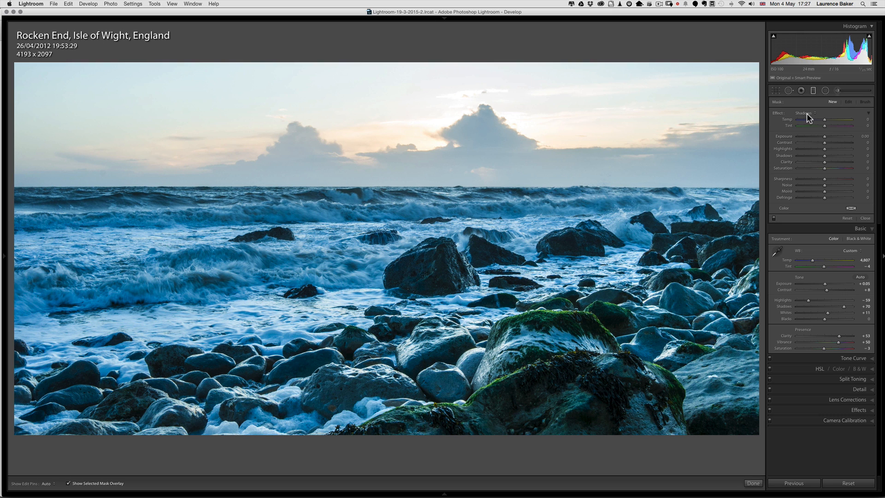
mouse_move(805, 117)
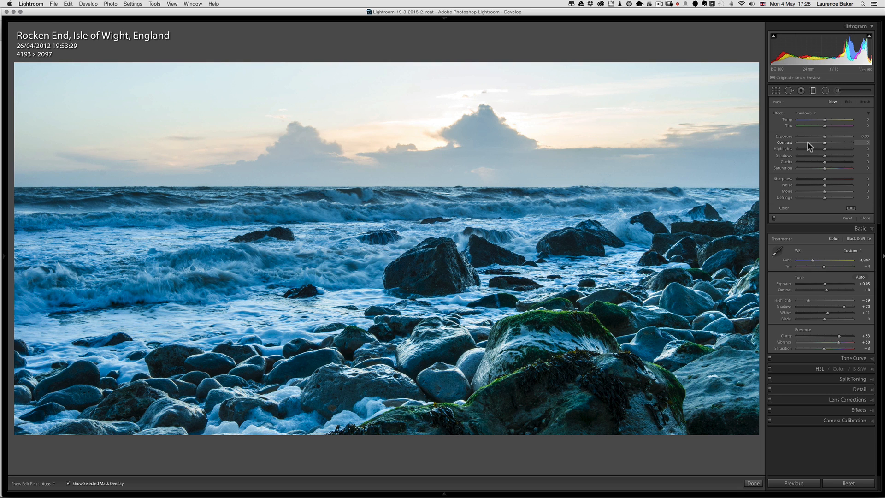
mouse_move(823, 164)
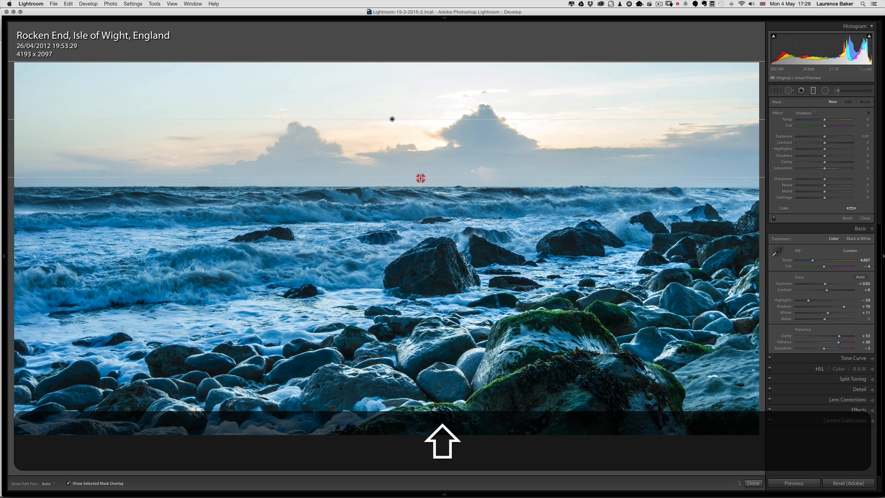
Draw the graduated filter from the top of the sky to the horizon and hide the green mask overlay.
left_click_drag(420, 178, 422, 189)
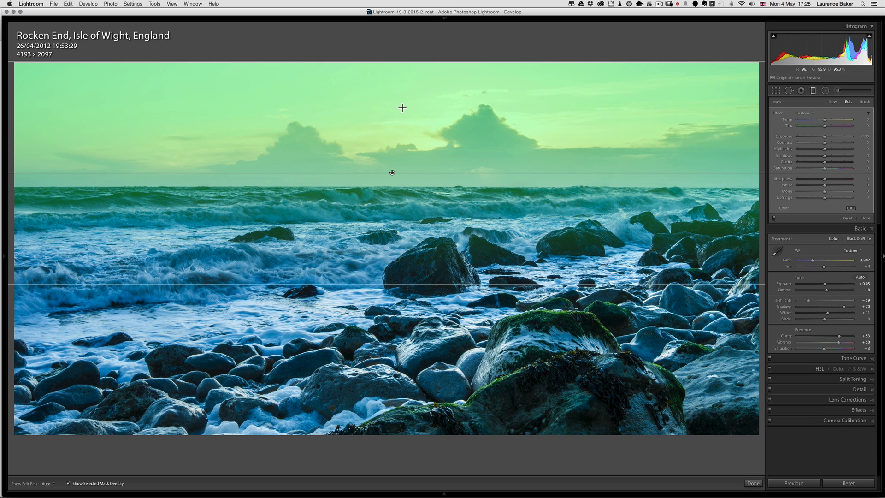
left_click(67, 482)
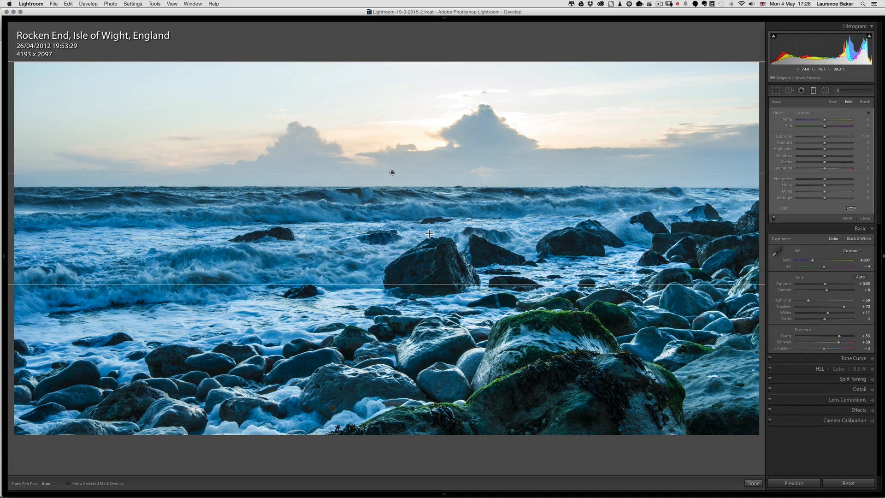
left_click(154, 3)
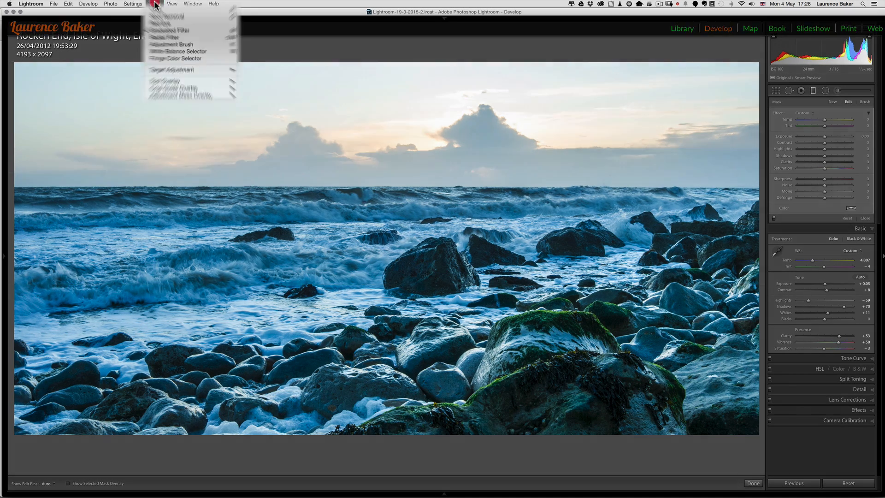
mouse_move(165, 92)
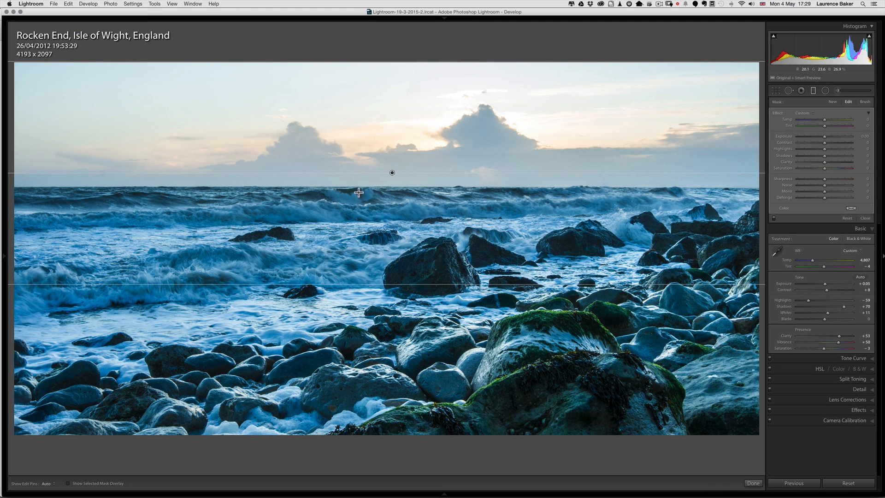
mouse_move(352, 134)
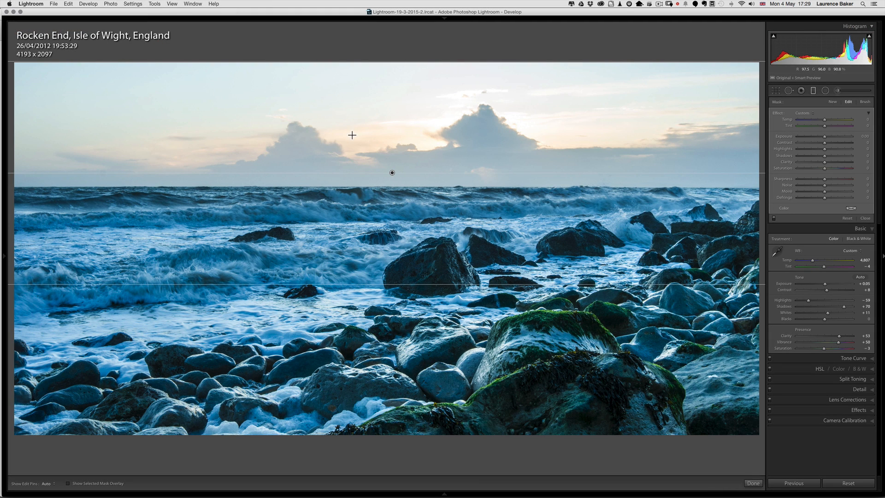
left_click(67, 483)
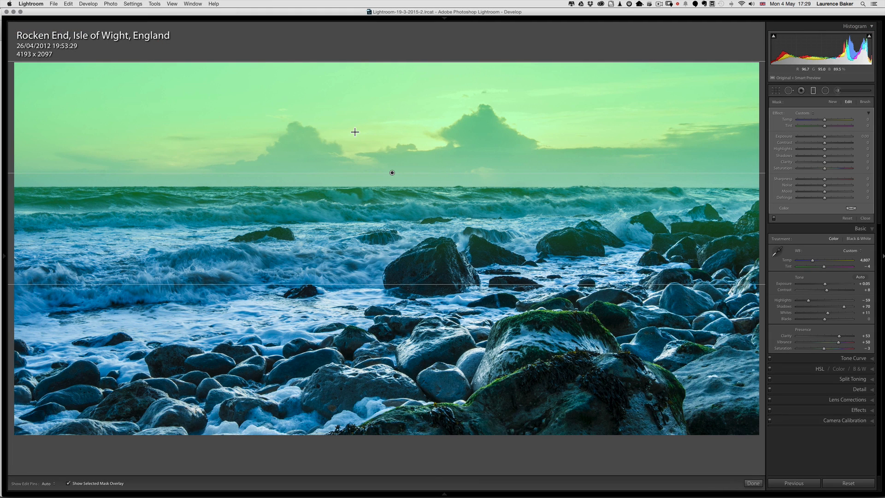
left_click(67, 482)
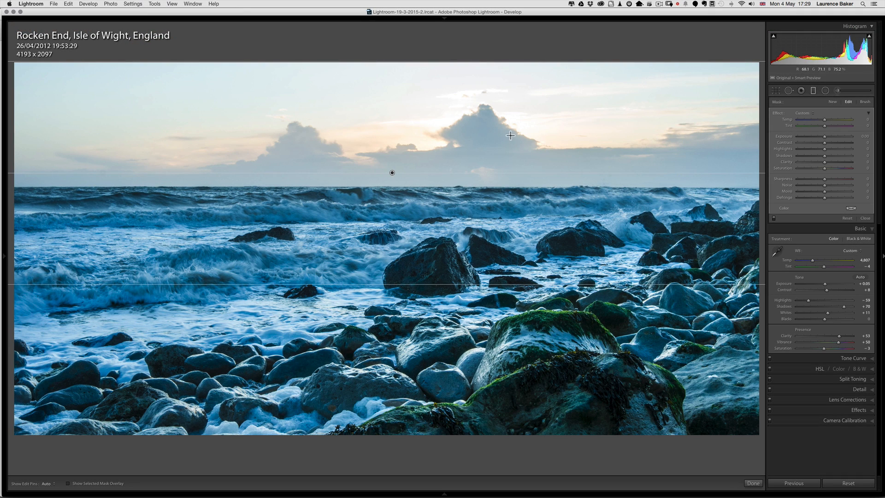
mouse_move(713, 135)
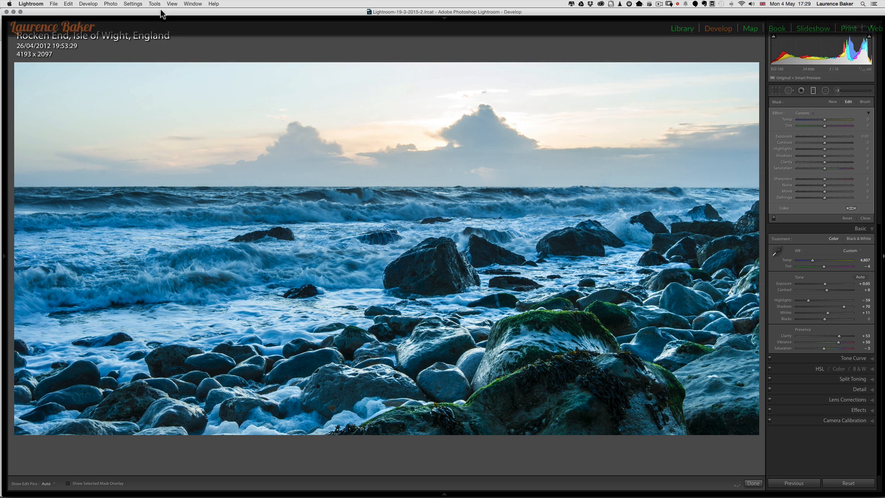
left_click(153, 3)
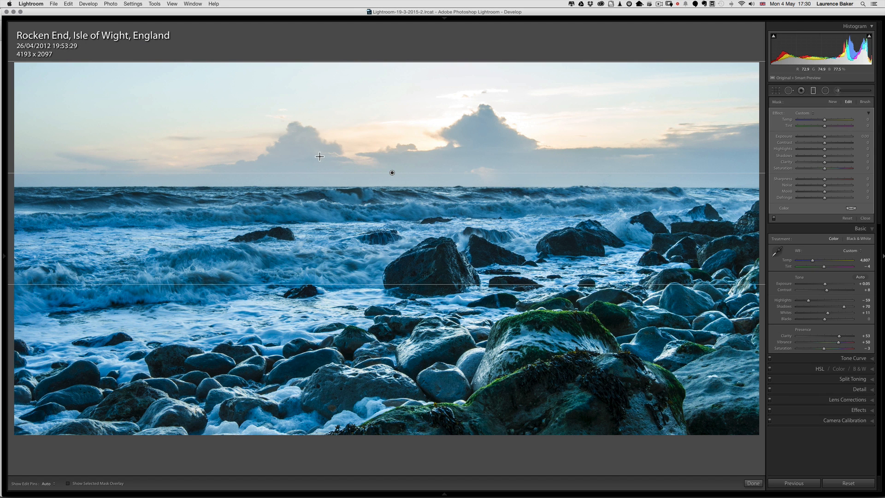
Turn on Show Selected Mask Overlay for the sky filter and cycle its colour to green.
key("o")
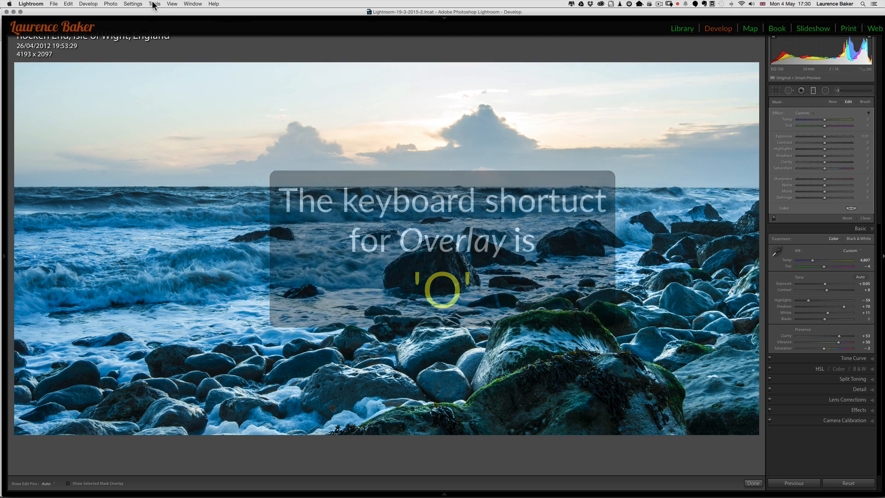
left_click(155, 4)
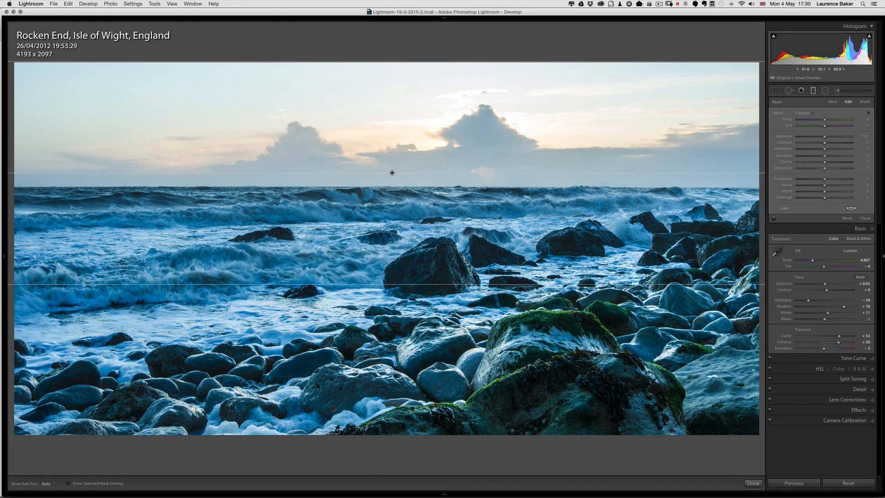
left_click(68, 484)
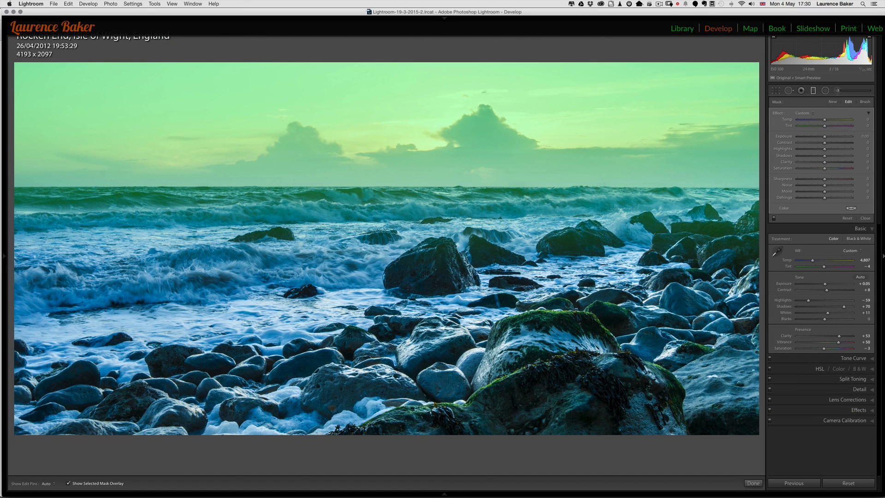
left_click(154, 4)
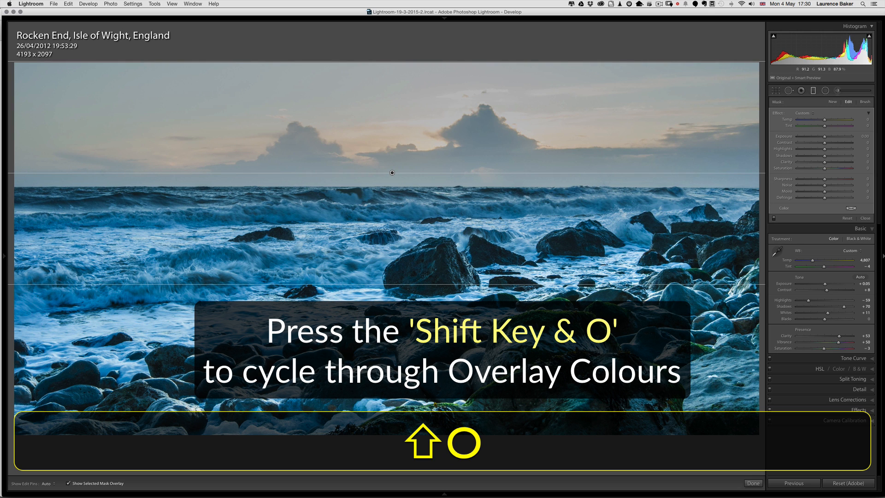
key("shift+o")
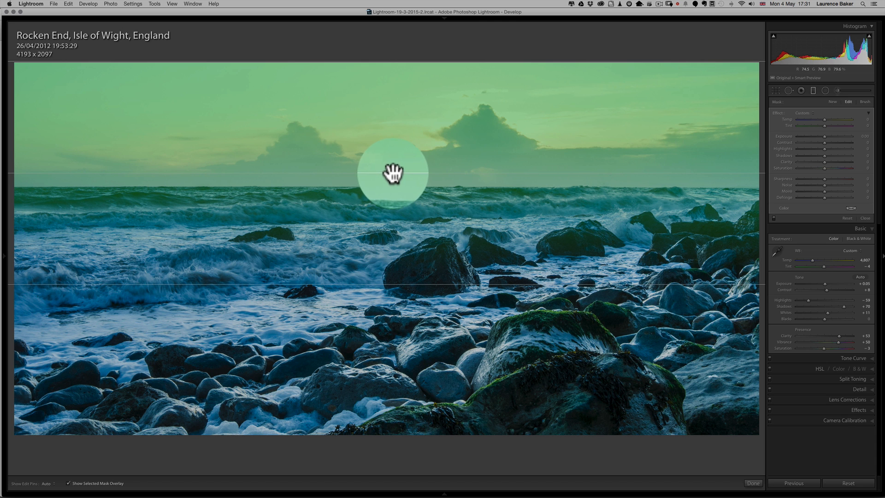
Reposition the earlier graduated filter around the horizon, then delete it with Backspace.
left_click_drag(393, 172, 136, 186)
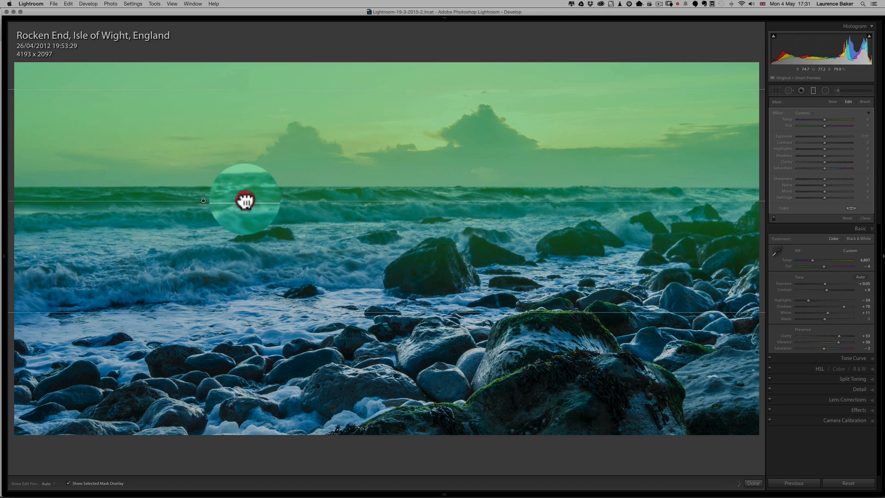
left_click_drag(245, 200, 662, 157)
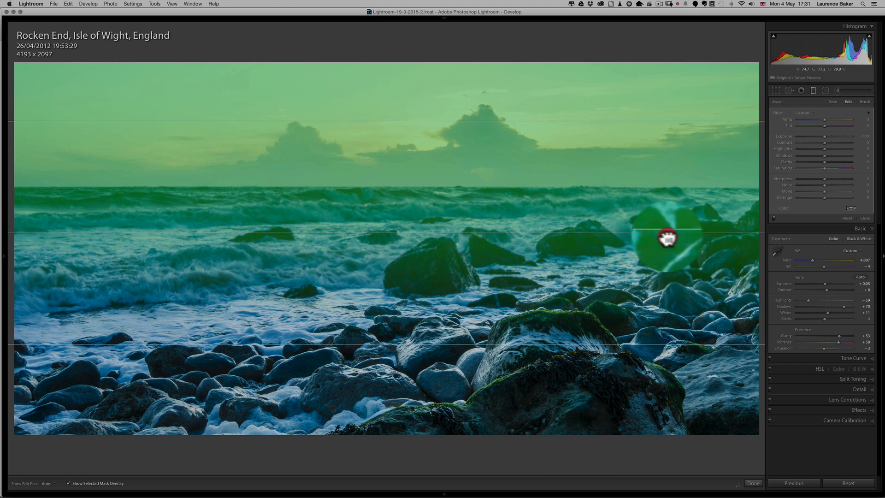
left_click_drag(669, 237, 283, 220)
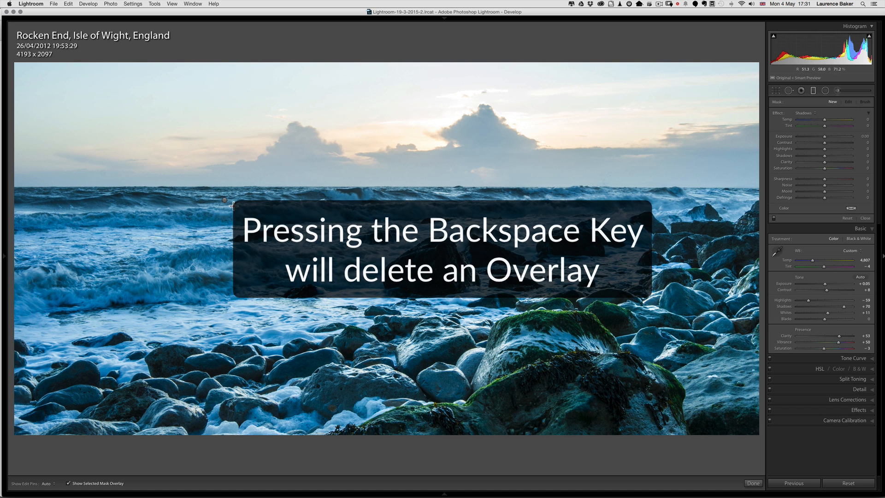
key("backspace")
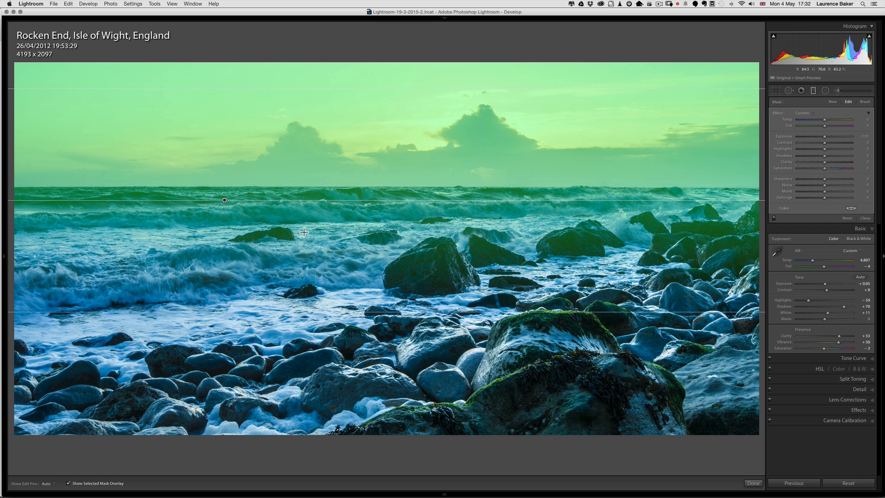
mouse_move(462, 167)
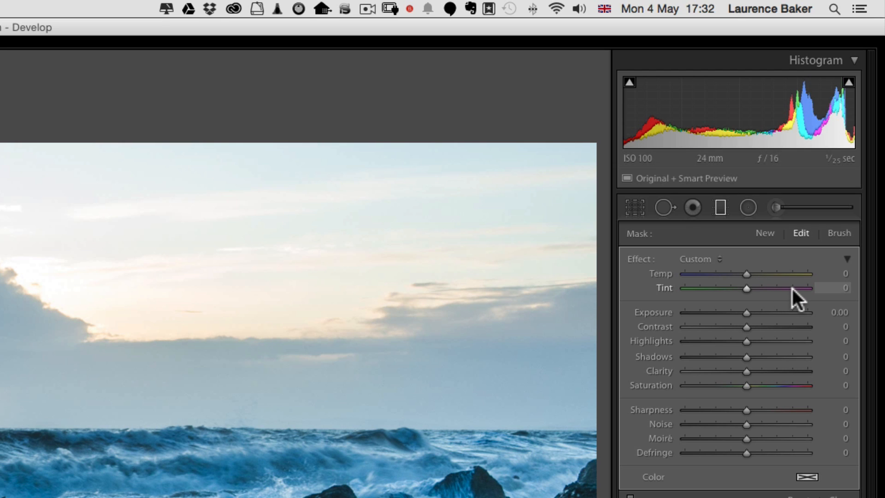
mouse_move(818, 303)
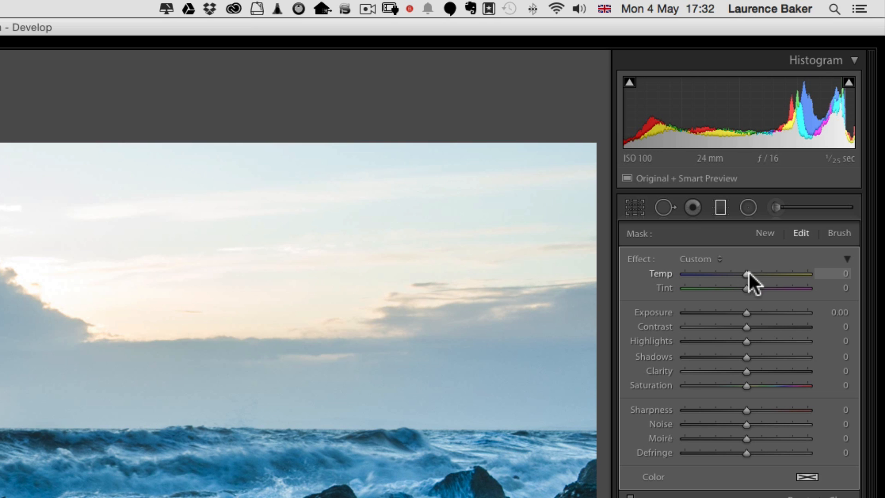
Set the sky filter to Temp 37, Exposure -0.89, Contrast 35, Clarity 27 and Sharpness 12.
left_click_drag(743, 274, 766, 274)
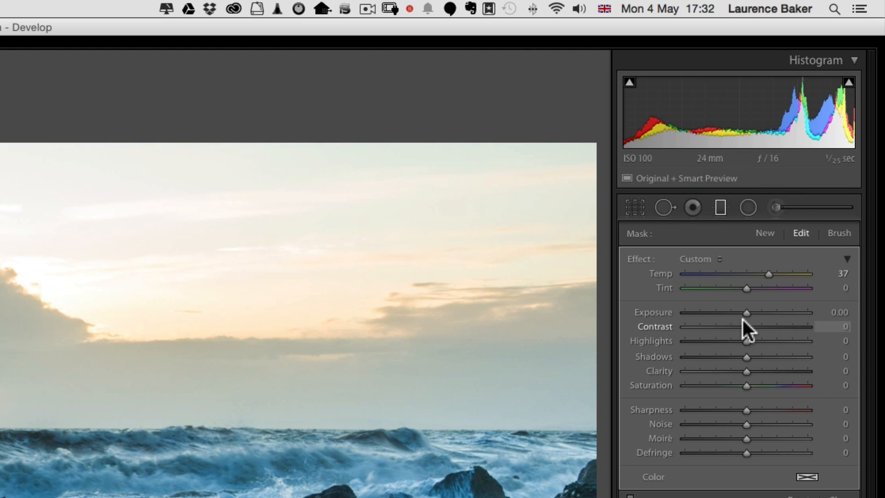
left_click_drag(748, 313, 724, 313)
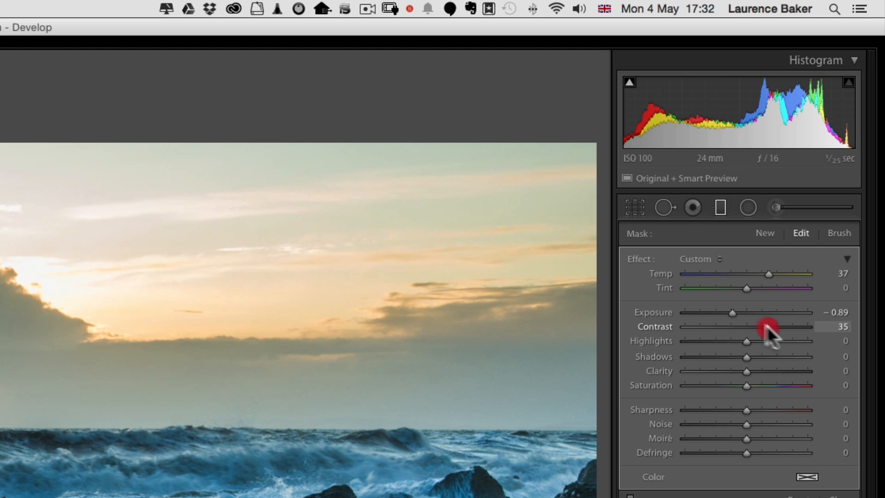
left_click_drag(745, 341, 699, 341)
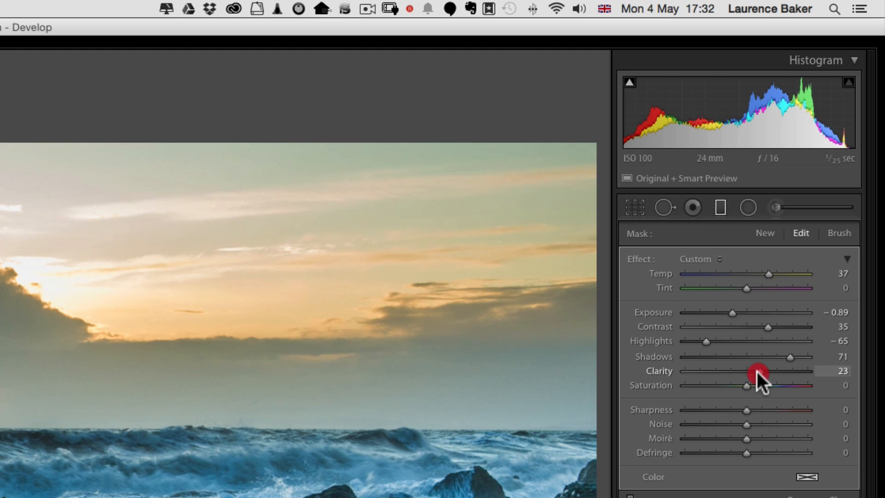
left_click_drag(745, 385, 759, 385)
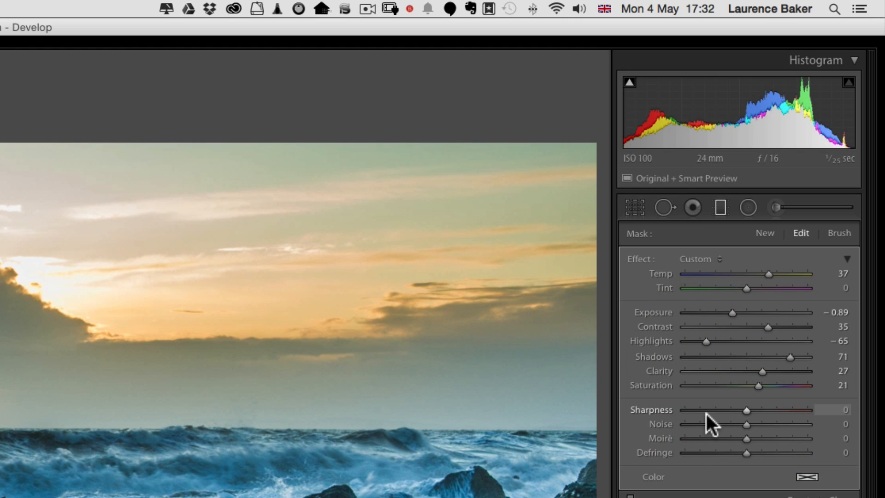
left_click_drag(731, 409, 753, 409)
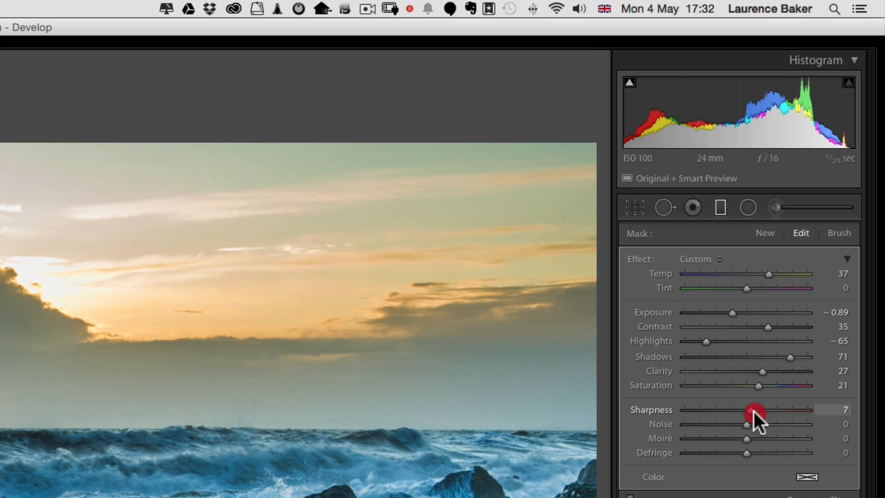
left_click_drag(753, 413, 765, 413)
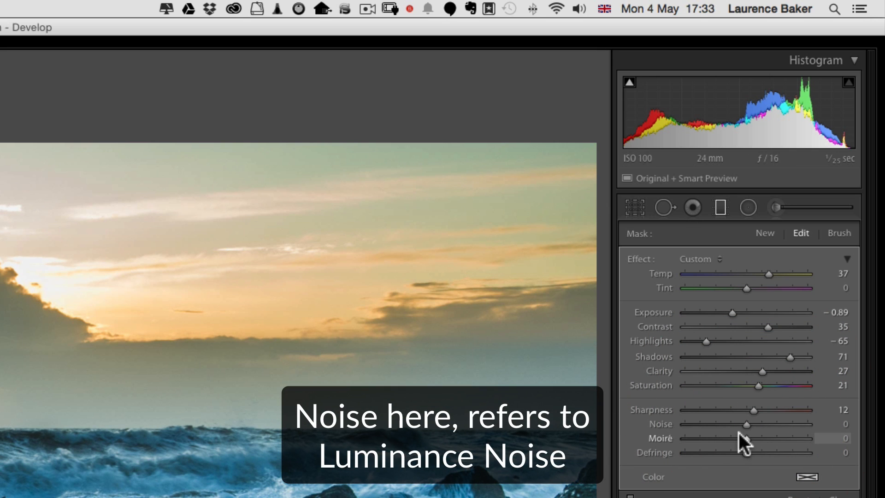
mouse_move(745, 424)
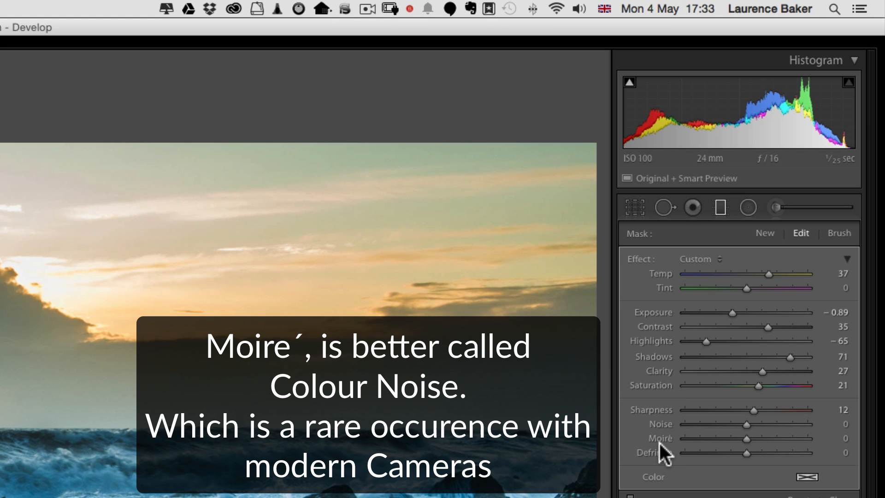
mouse_move(637, 354)
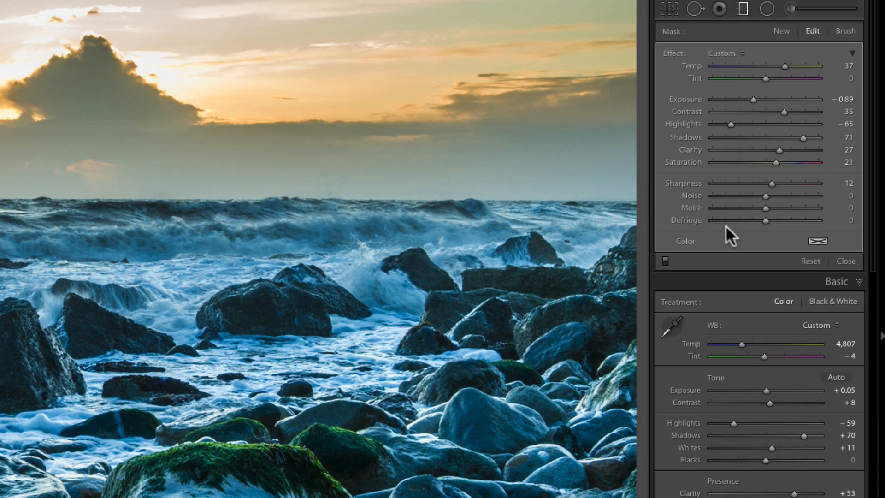
mouse_move(739, 237)
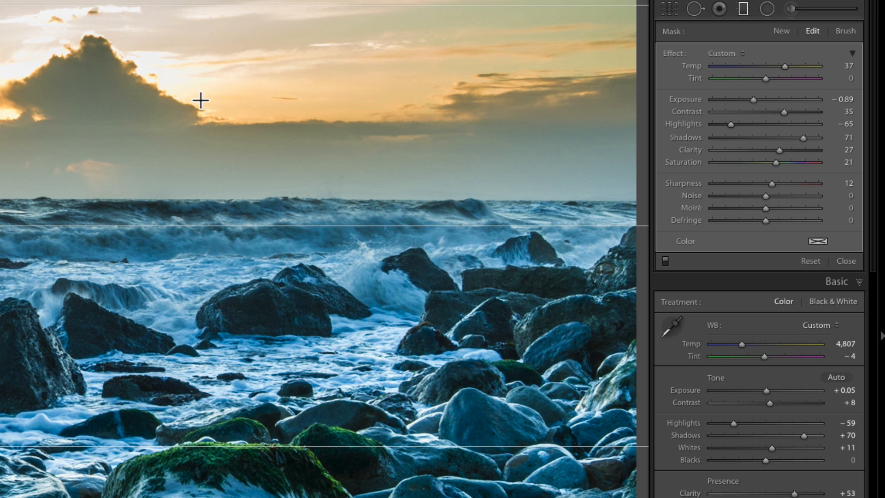
mouse_move(167, 95)
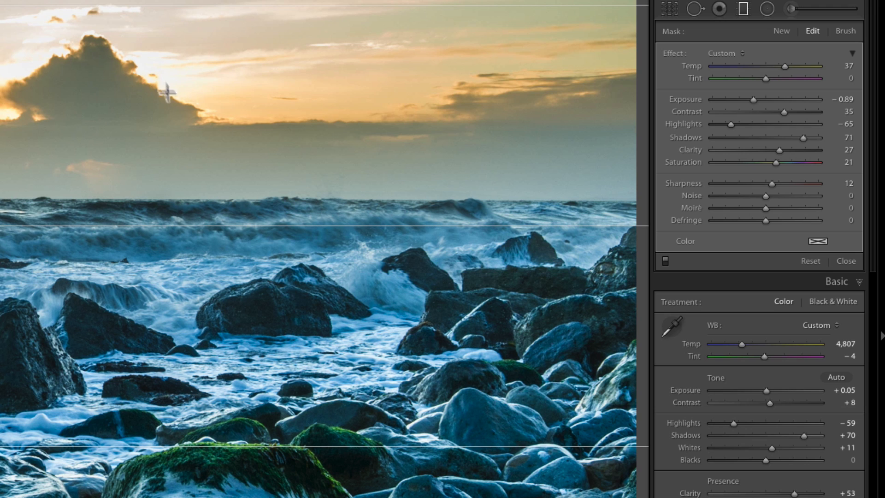
mouse_move(106, 49)
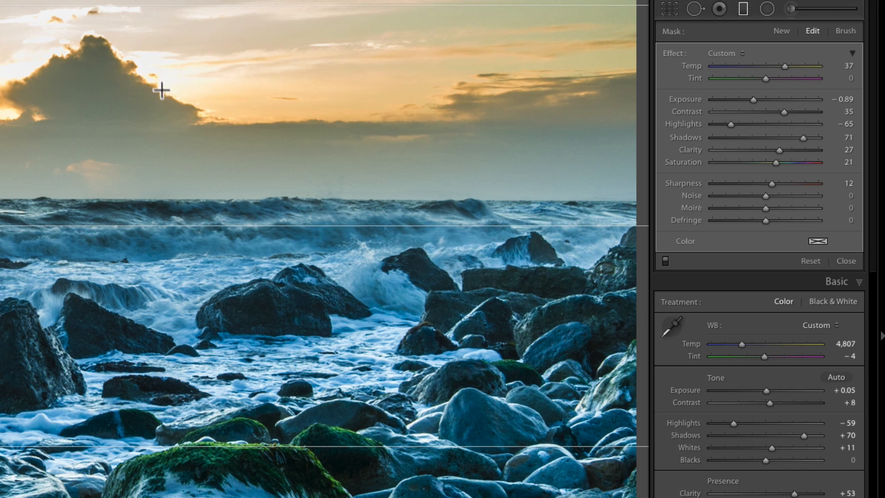
mouse_move(142, 82)
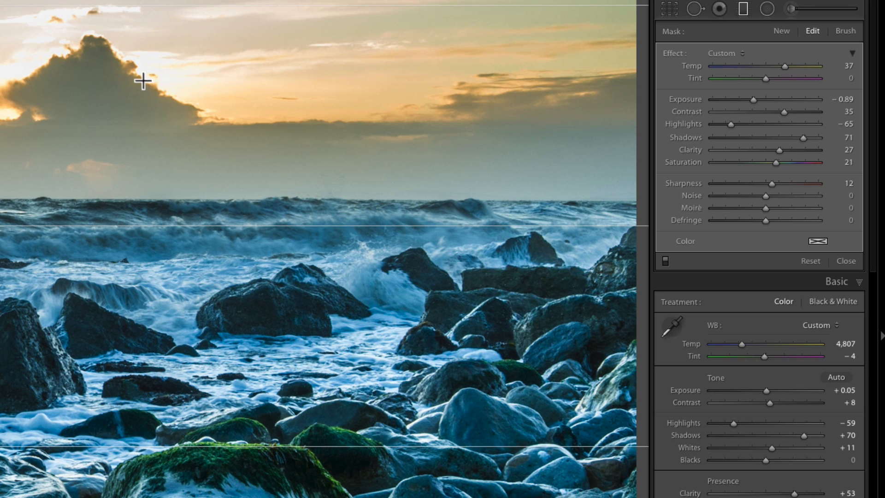
mouse_move(182, 109)
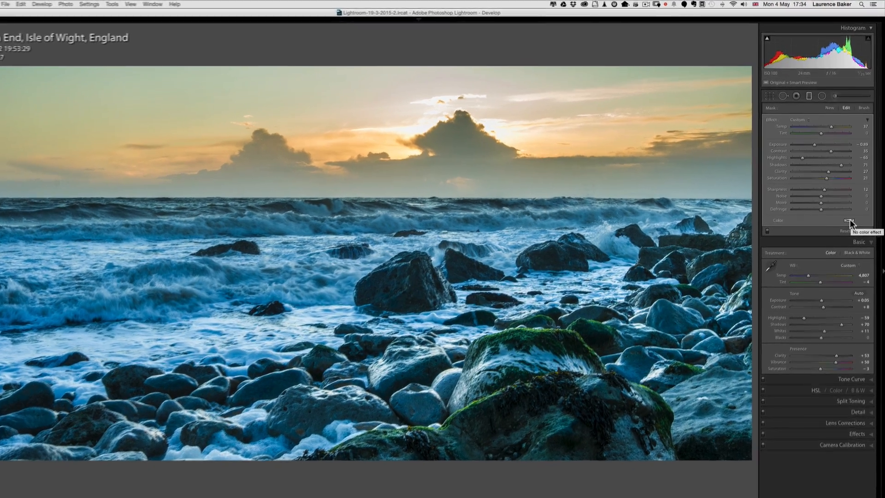
Tint the sky filter with an orange hue around 21 and fine-tune its saturation.
left_click(849, 220)
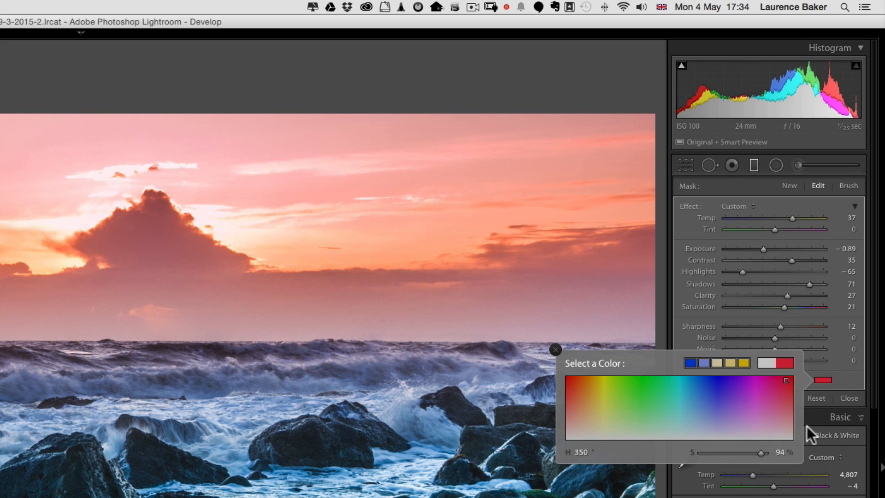
left_click(645, 394)
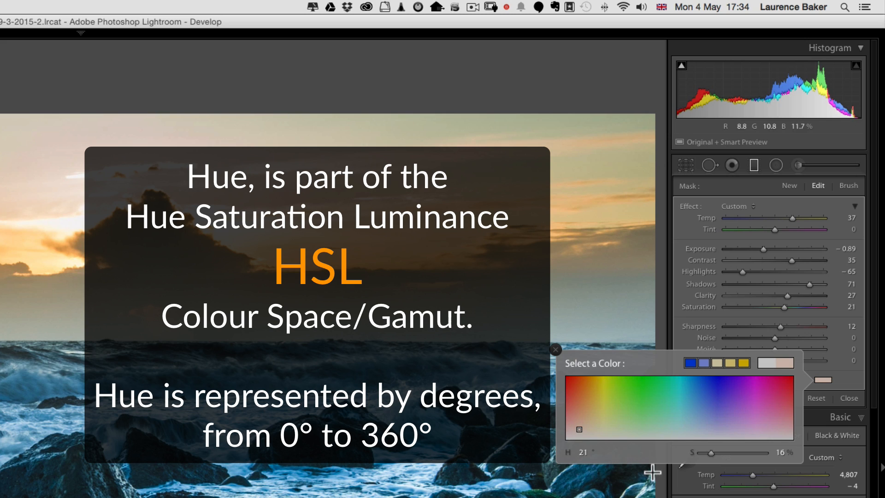
mouse_move(607, 468)
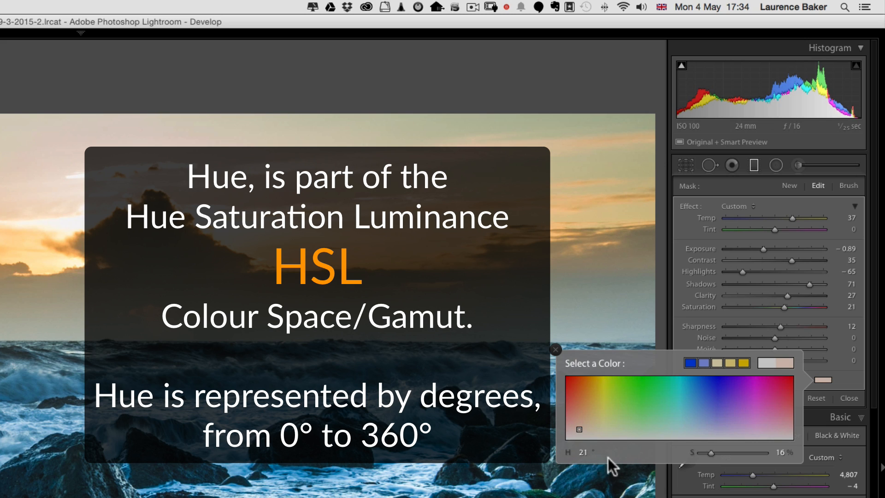
mouse_move(711, 460)
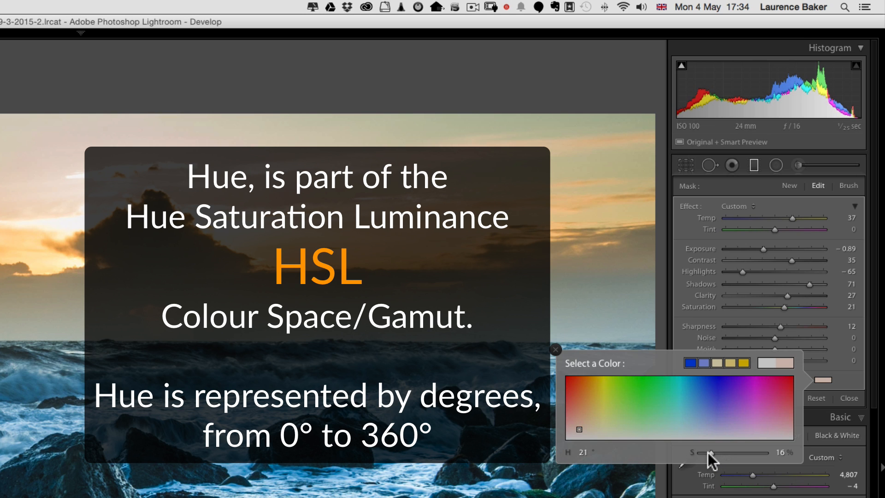
left_click_drag(710, 453, 741, 453)
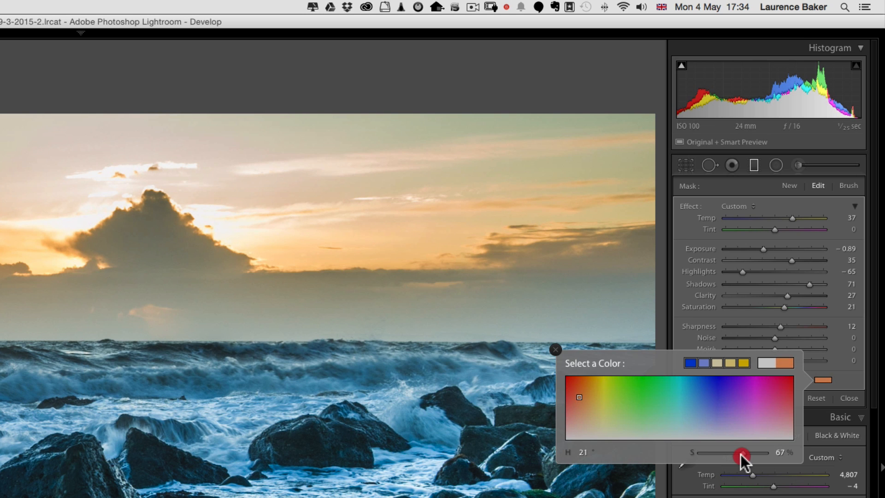
left_click_drag(741, 454, 767, 453)
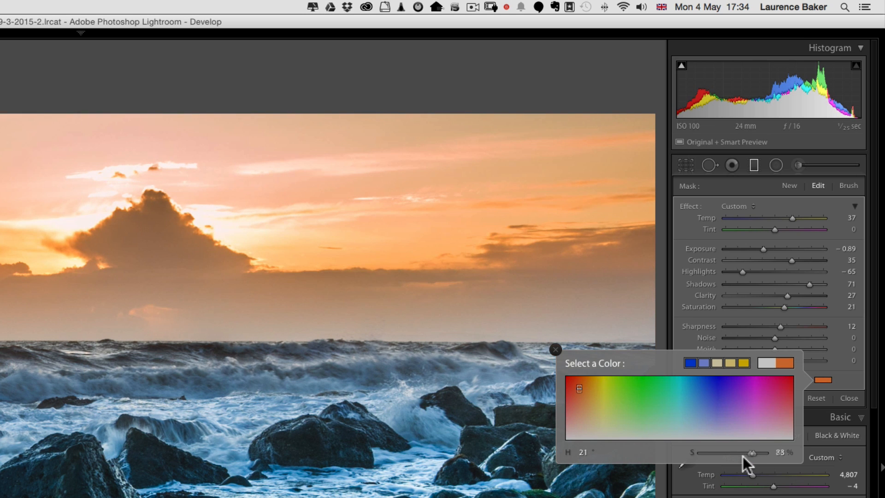
left_click_drag(759, 453, 705, 453)
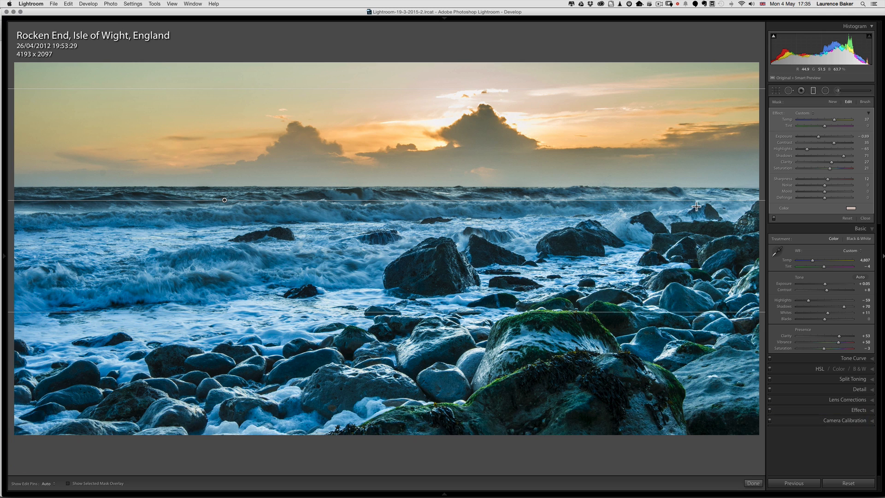
mouse_move(708, 204)
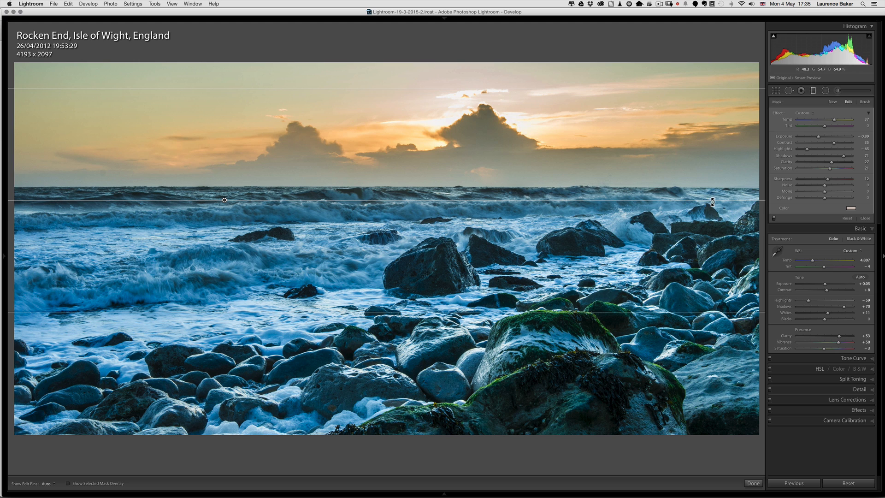
mouse_move(733, 164)
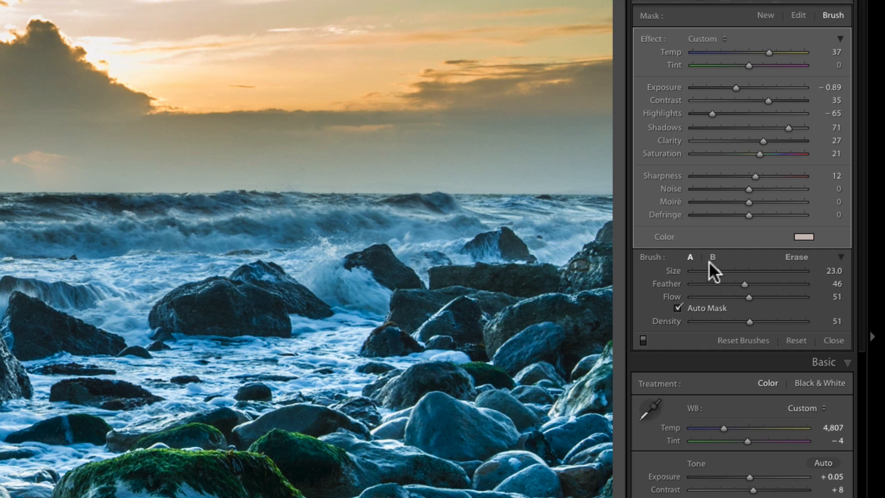
mouse_move(700, 274)
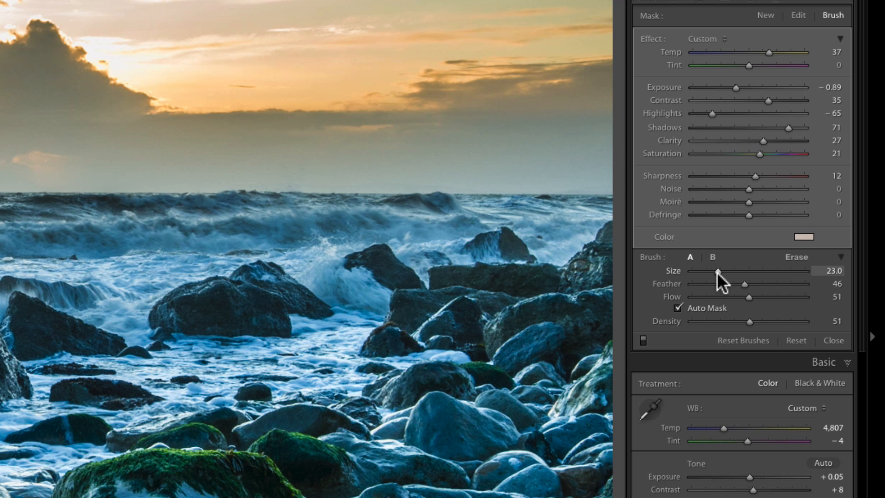
mouse_move(717, 282)
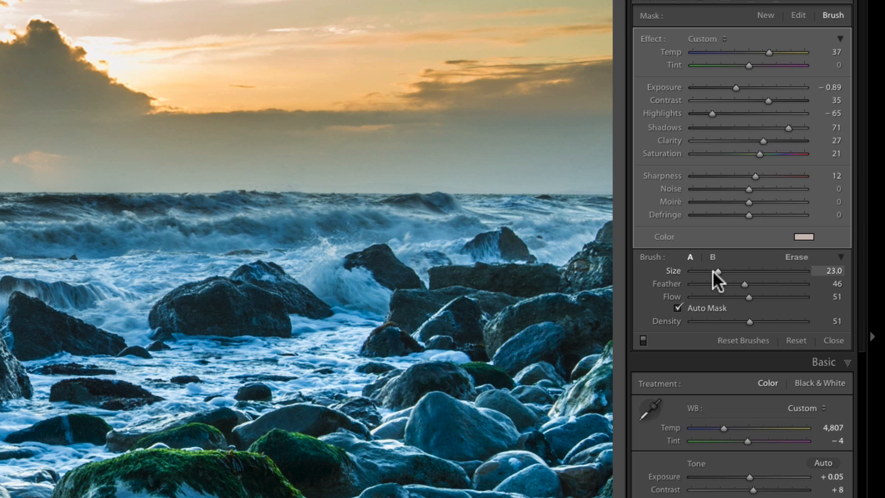
mouse_move(719, 282)
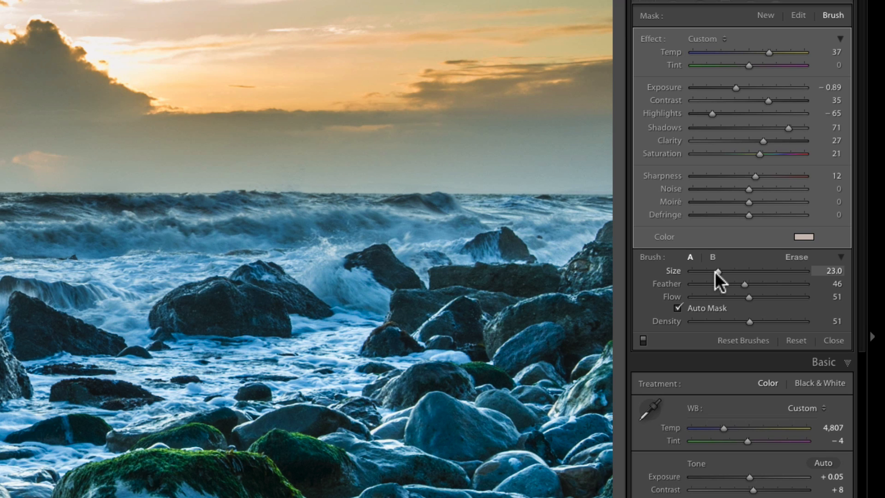
mouse_move(721, 284)
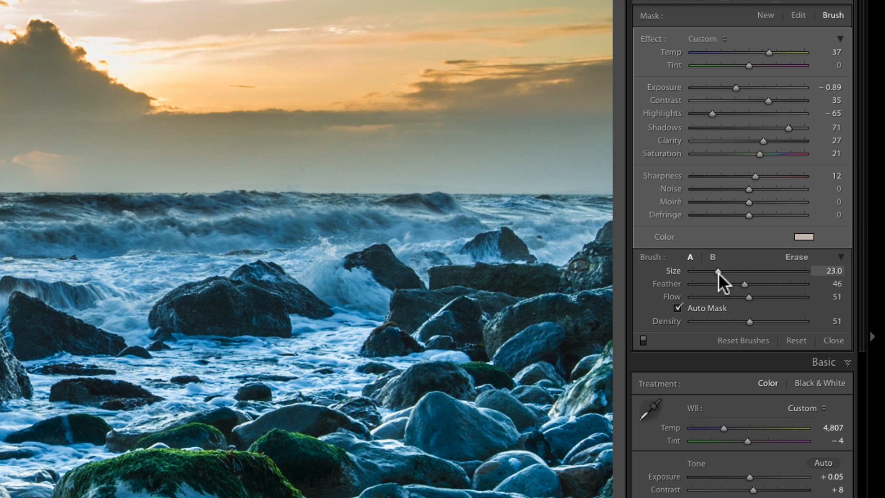
mouse_move(649, 282)
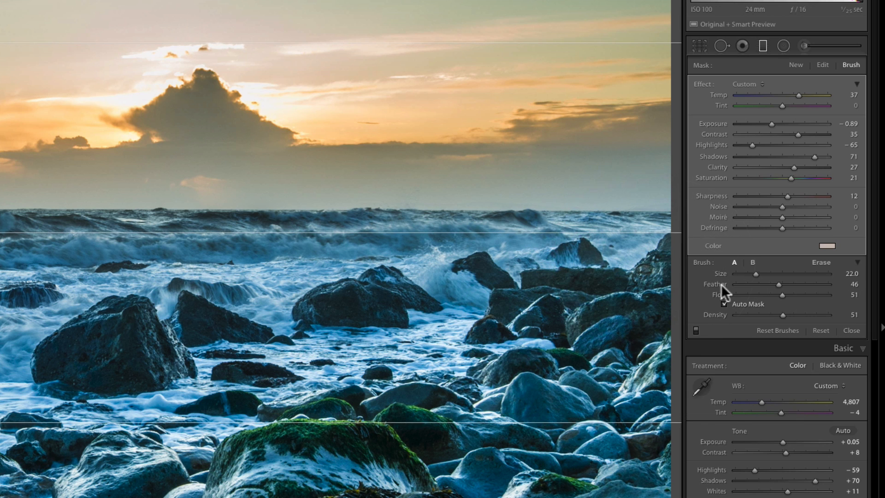
mouse_move(672, 270)
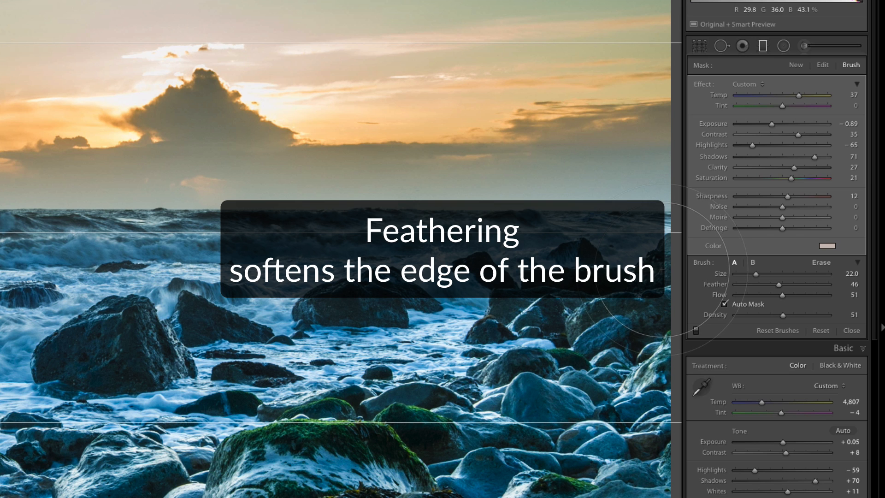
Raise the brush Feather from 46 to 75 for a softer edge.
left_click_drag(768, 284, 781, 284)
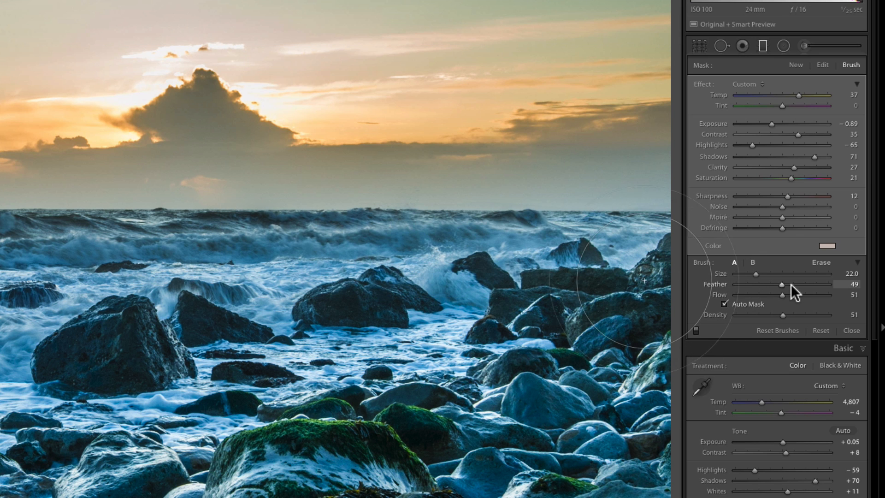
left_click_drag(782, 284, 801, 285)
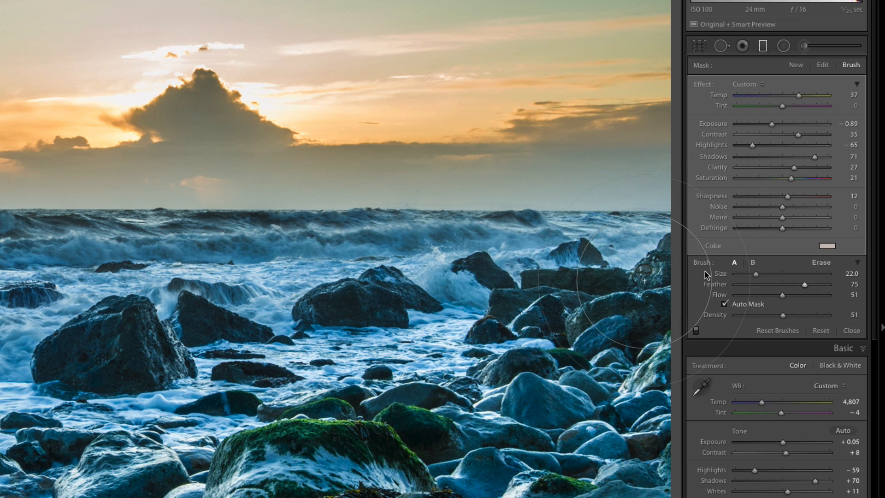
mouse_move(718, 275)
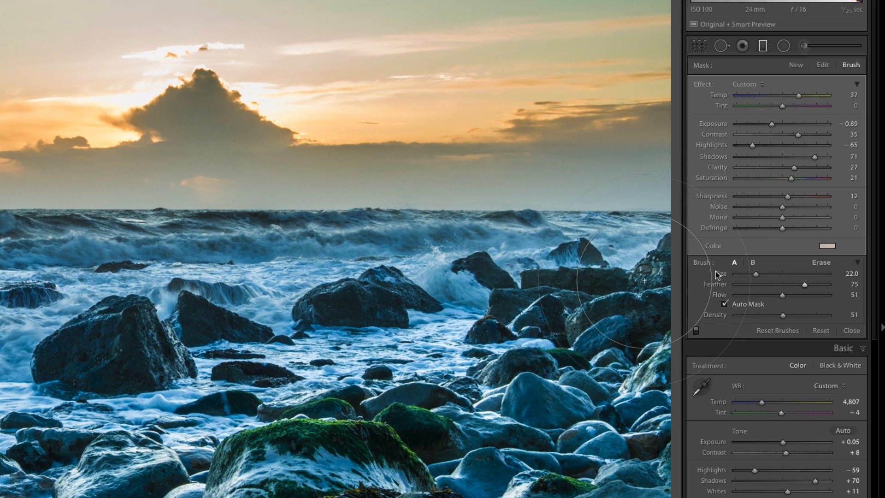
mouse_move(778, 303)
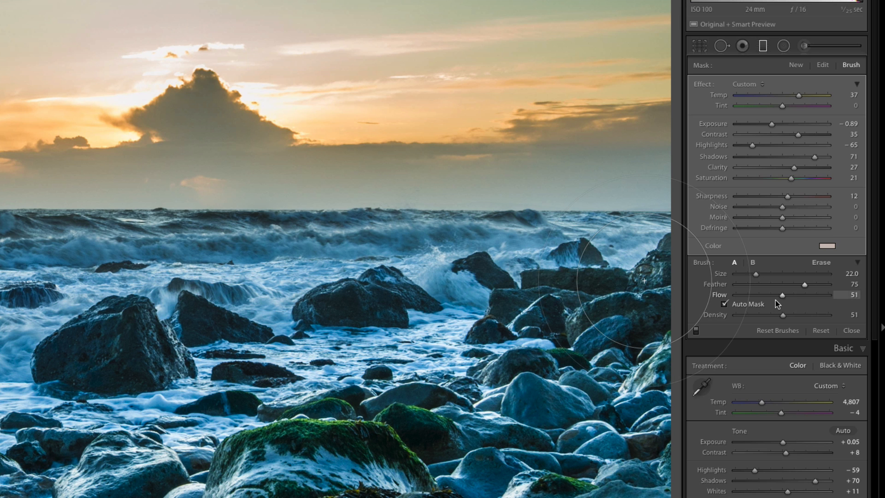
Lower the brush Feather to 37 and raise Flow to 100 with full density.
left_click_drag(804, 284, 798, 284)
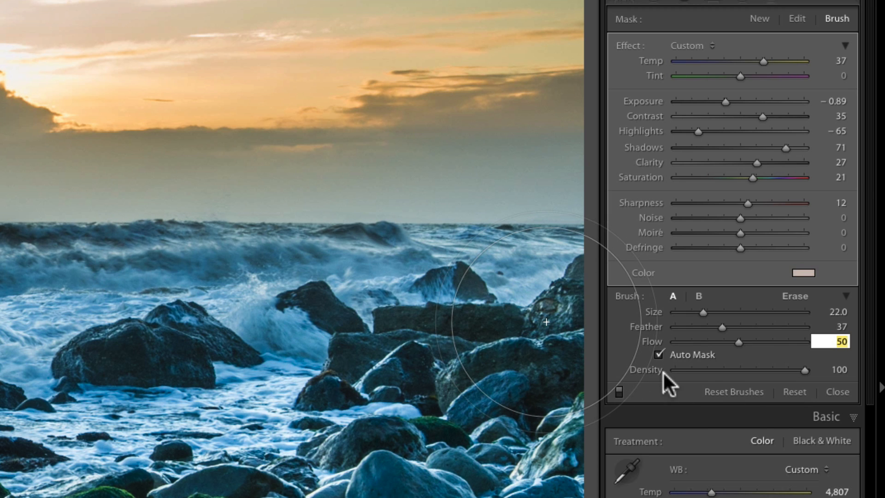
mouse_move(739, 378)
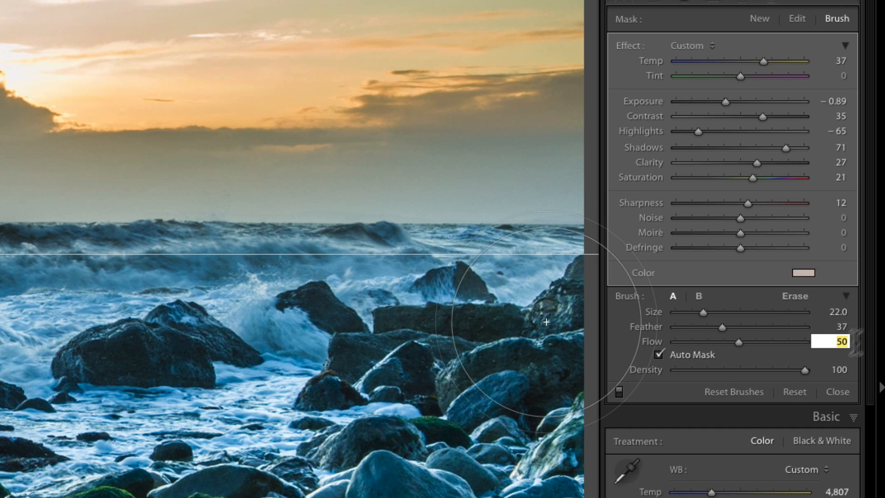
left_click_drag(736, 341, 807, 337)
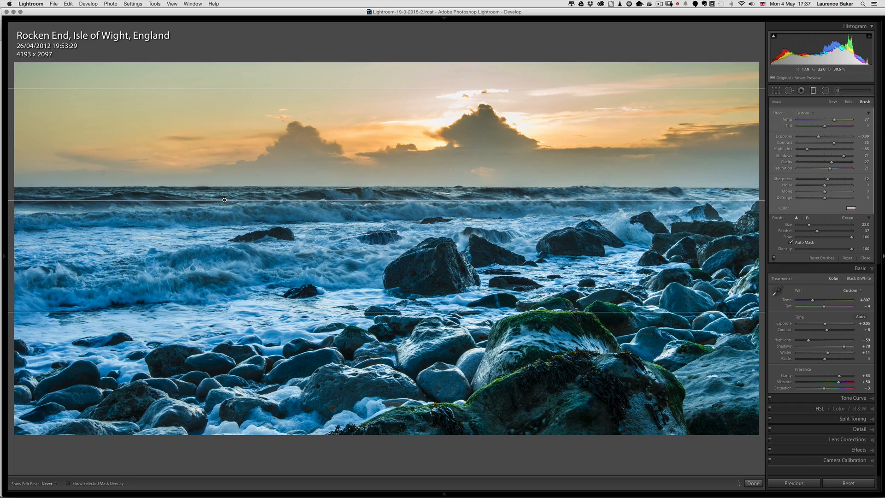
Set Show Edit Pins to Auto and cut brush Flow and Density to 50.
left_click(333, 226)
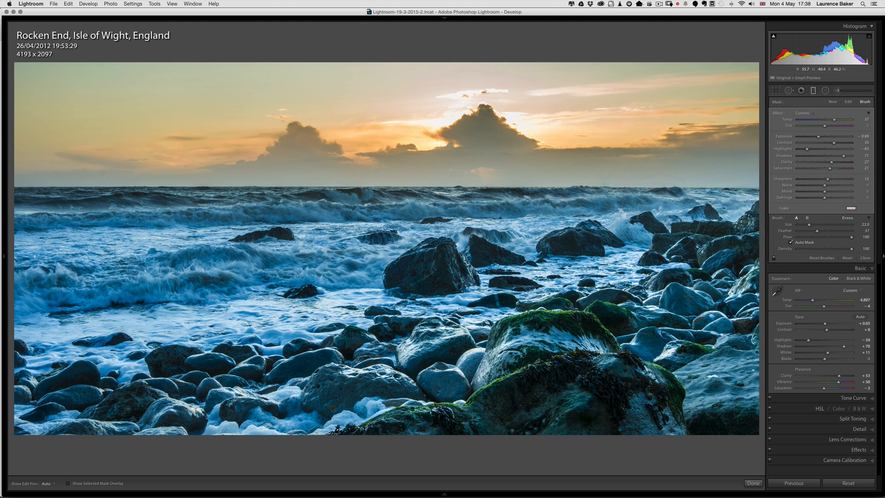
left_click_drag(840, 237, 824, 237)
type("50")
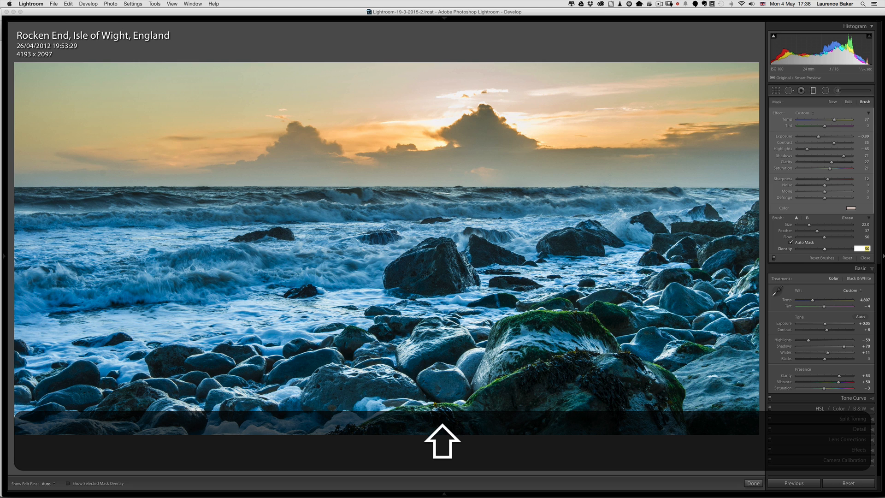
mouse_move(300, 222)
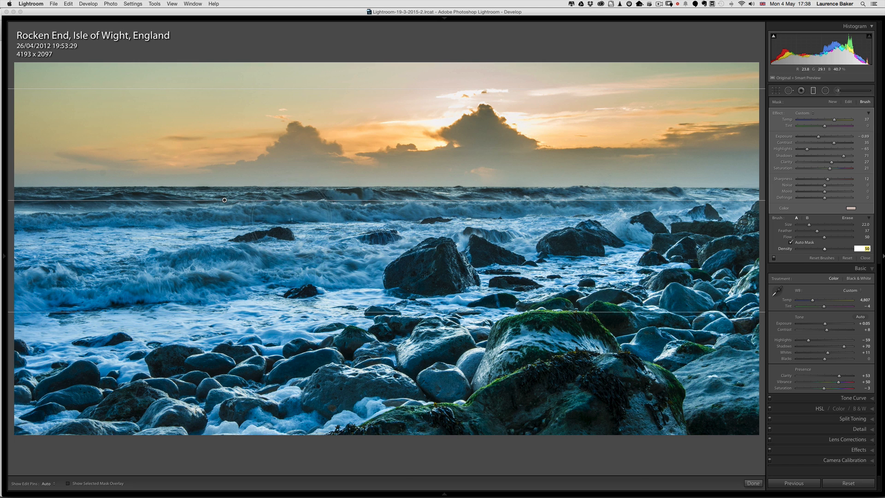
Show the sky filter's mask as a green tint over the sky and sea.
left_click(68, 482)
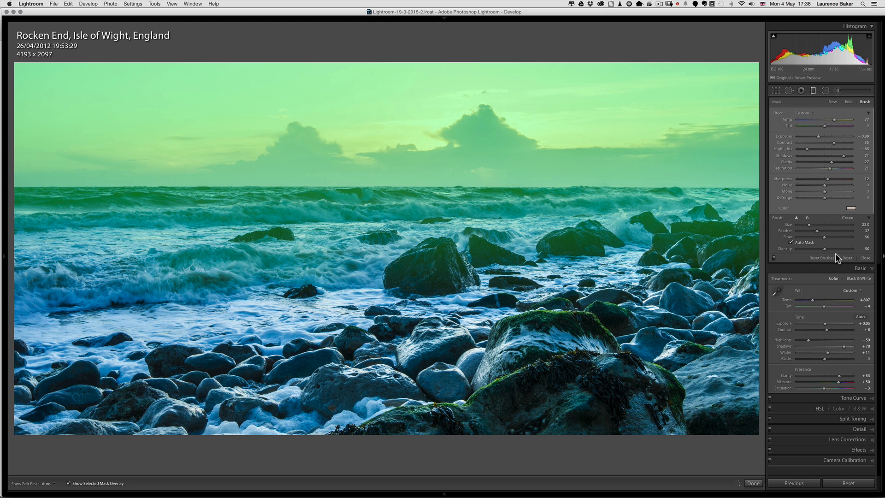
mouse_move(848, 255)
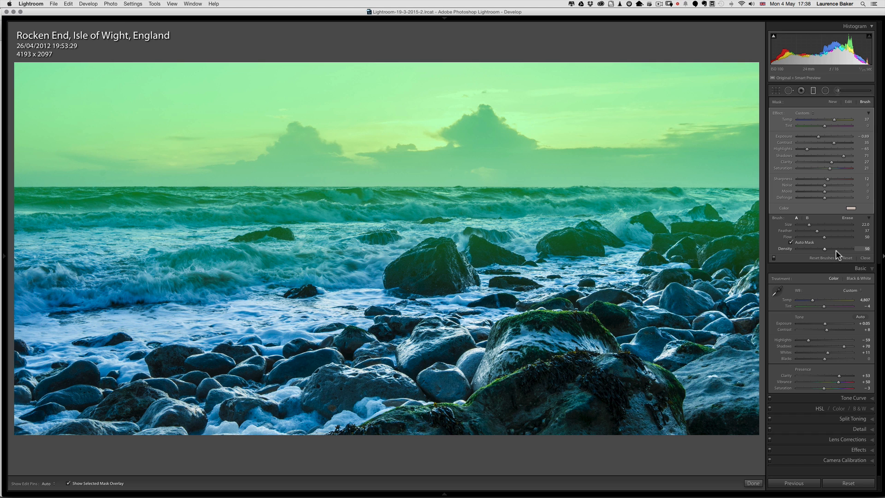
mouse_move(841, 226)
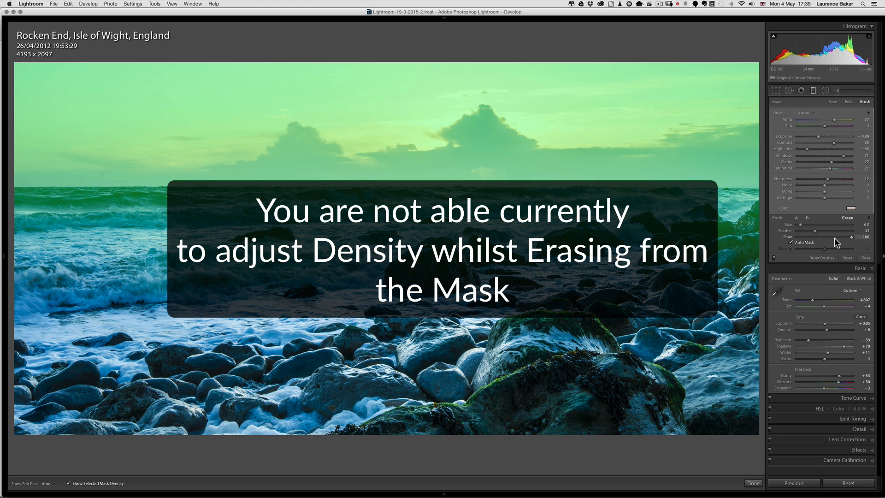
mouse_move(821, 257)
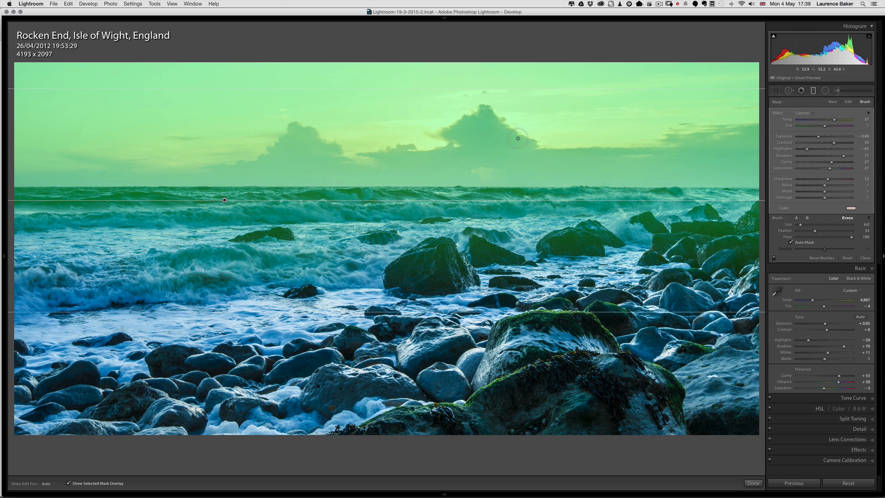
Erase the sky mask from the bright central cloud with a small brush.
left_click_drag(516, 138, 486, 121)
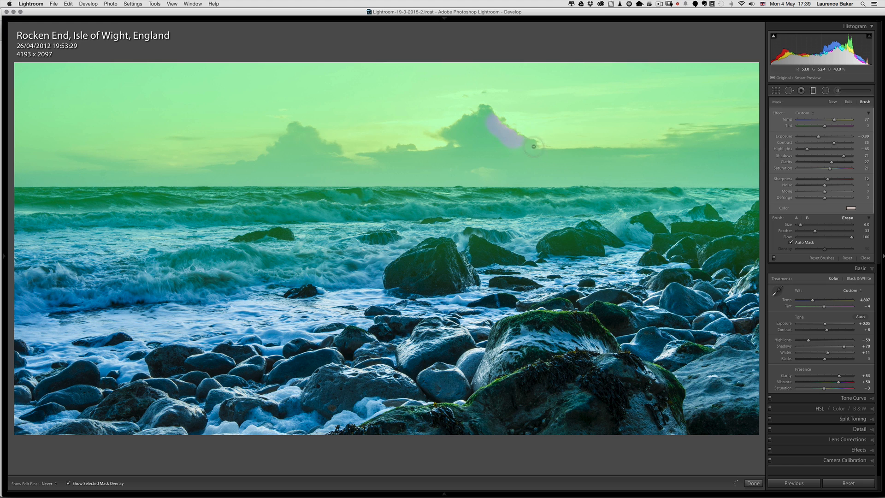
left_click_drag(534, 146, 464, 122)
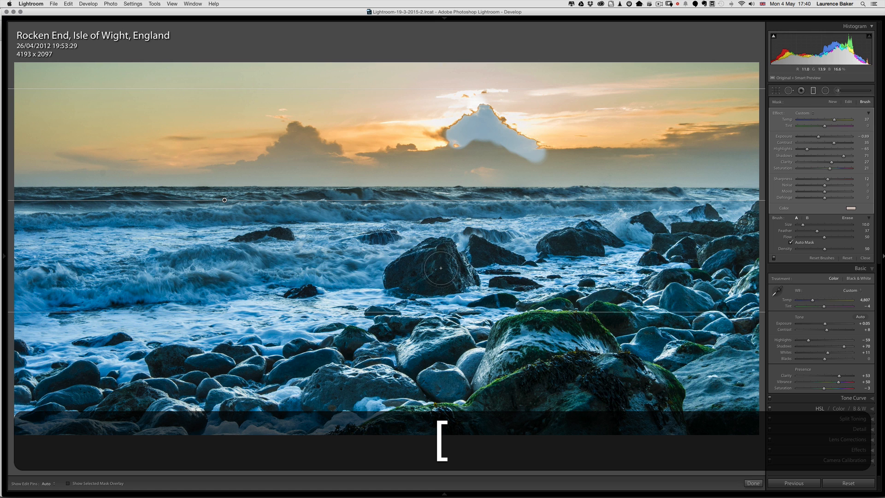
Brush mask coverage onto the large dark rock with Auto Mask, checking it via the overlay.
left_click(68, 482)
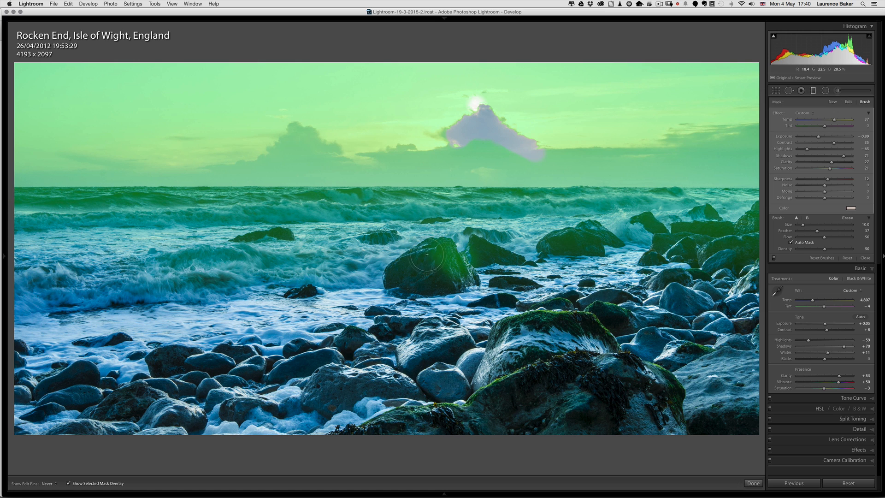
left_click_drag(427, 255, 406, 283)
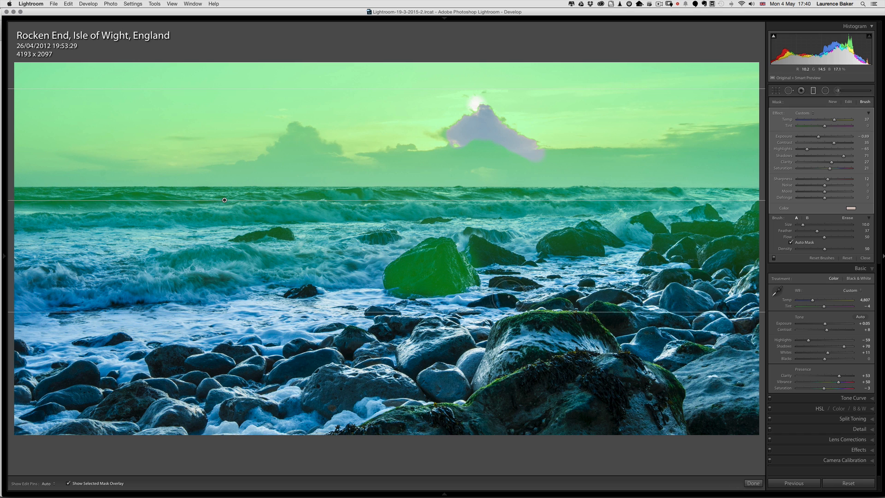
left_click(68, 482)
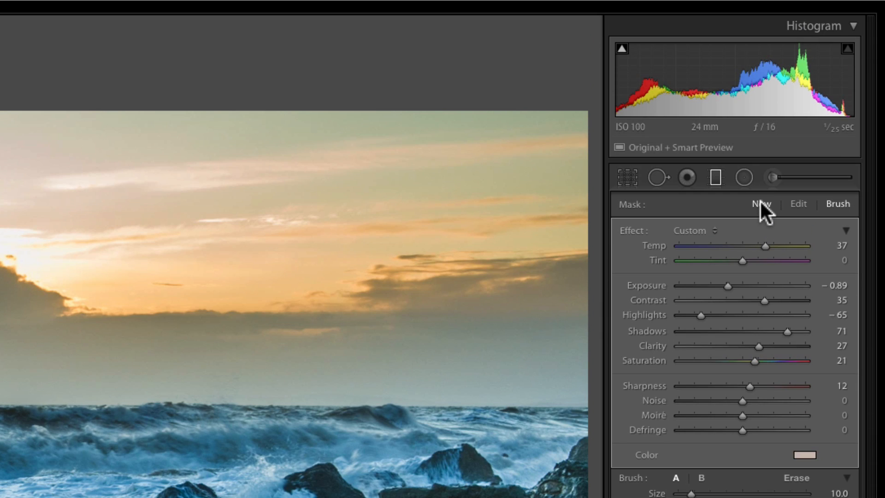
mouse_move(761, 209)
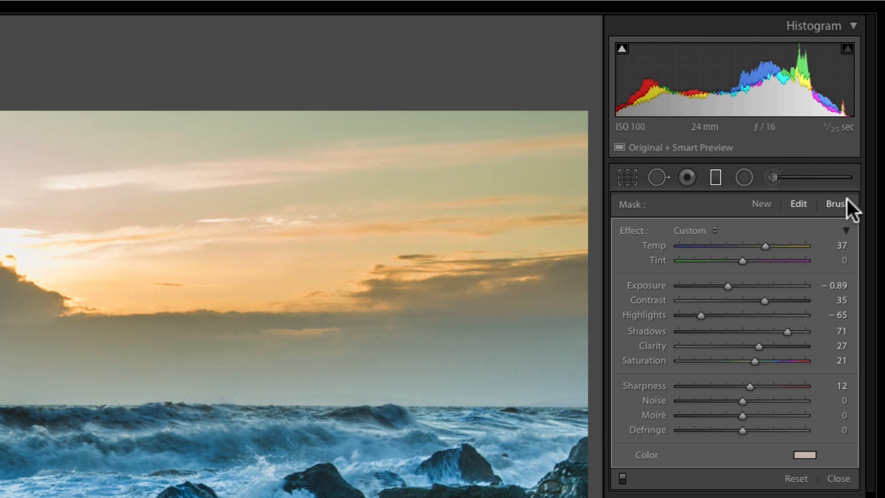
left_click(839, 203)
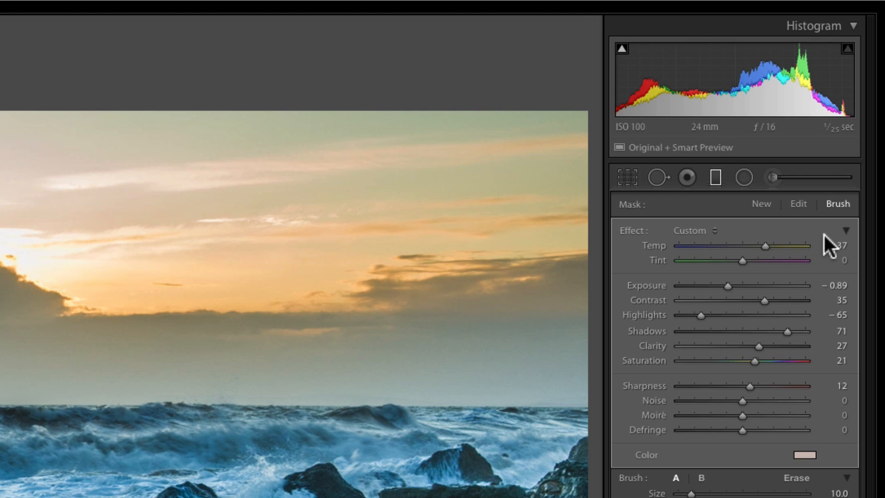